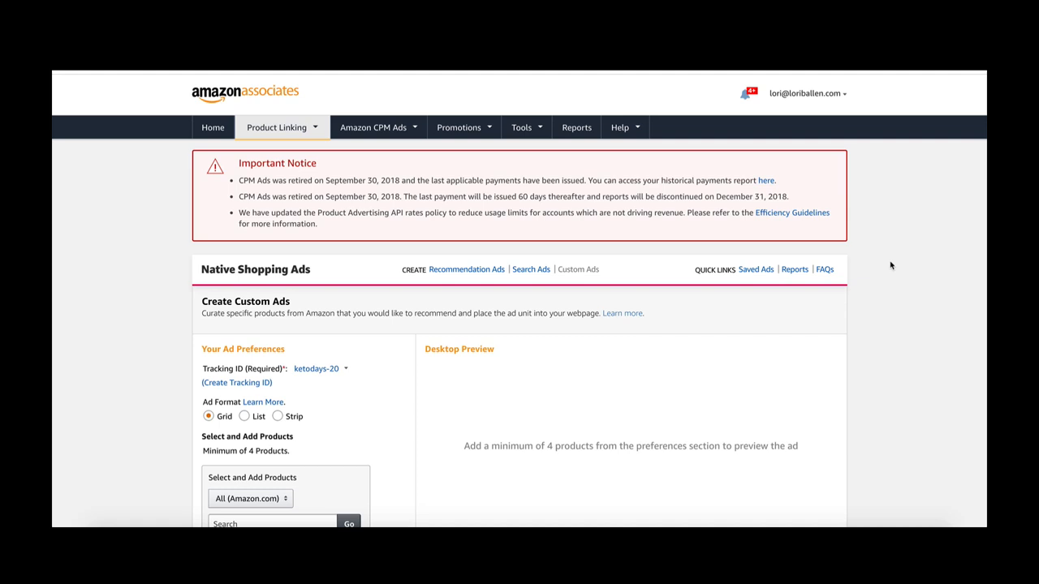
Step: Open the Product Linking dropdown in the Associates top navigation bar
{"action": "scroll", "scroll_direction": "down", "scroll_amount": 3}
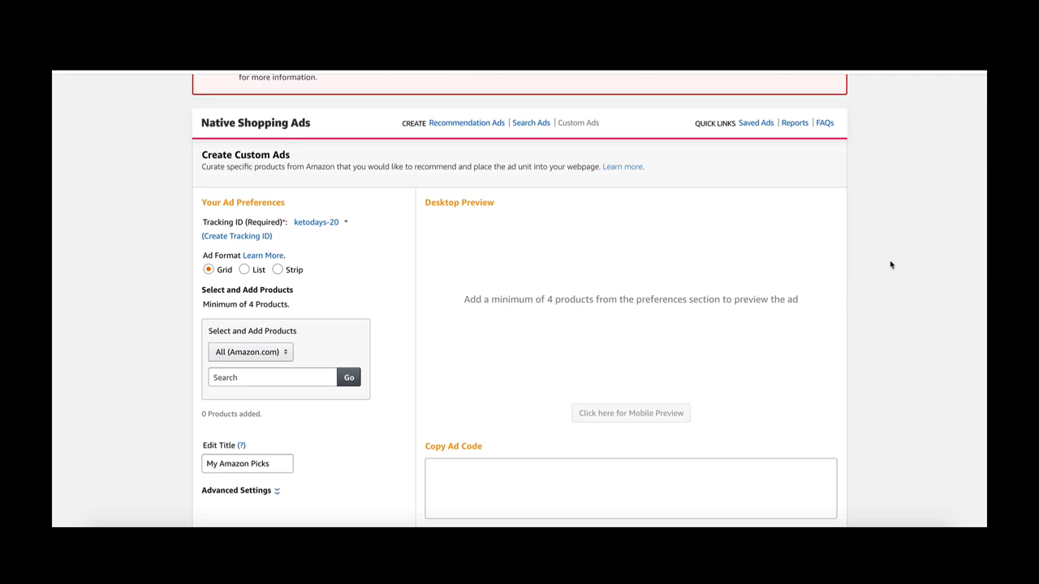
{"action": "mouse_move", "coordinate": [486, 270]}
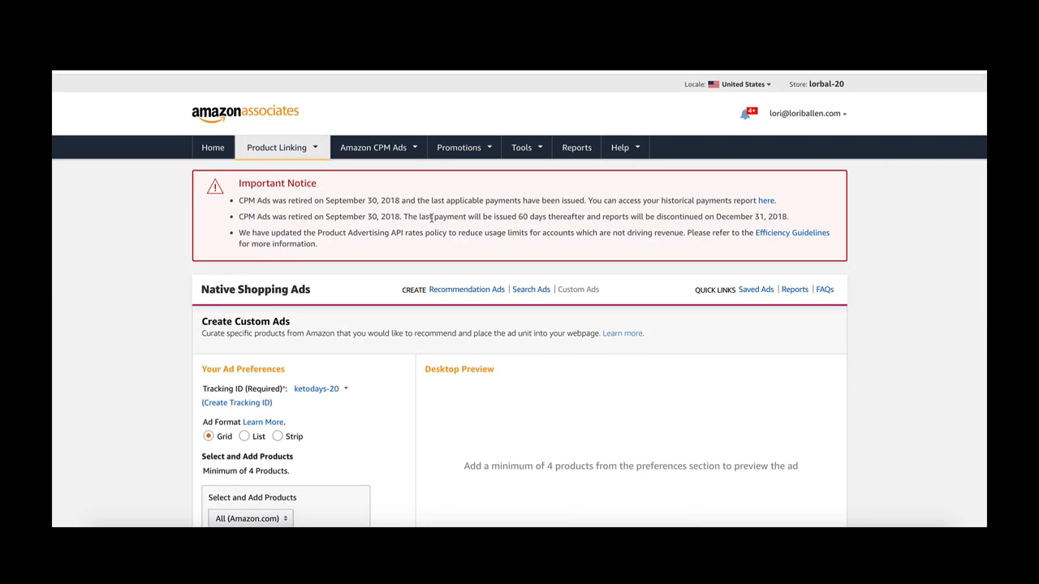
{"action": "left_click", "coordinate": [276, 147]}
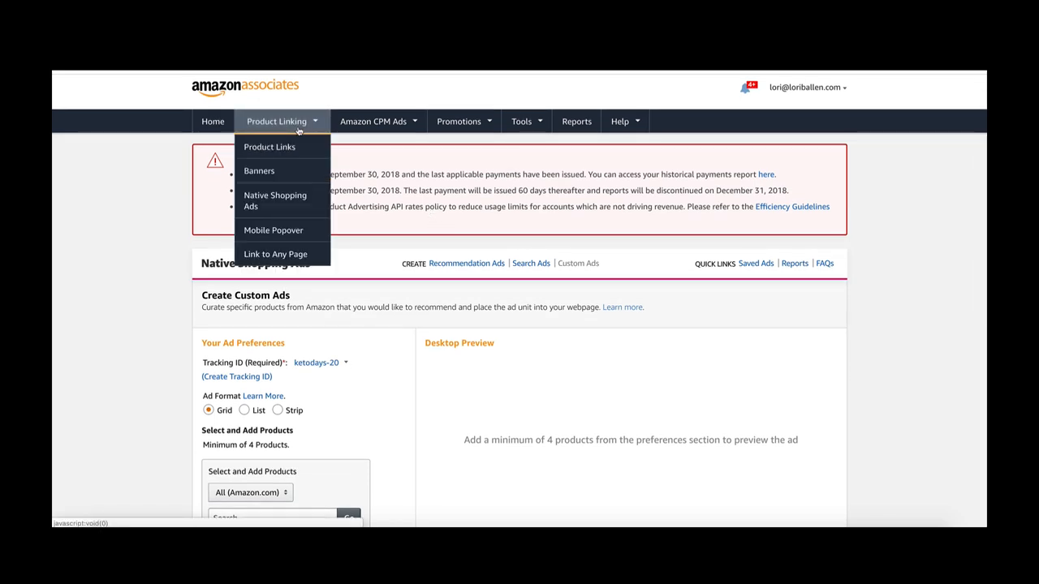
{"action": "mouse_move", "coordinate": [276, 121]}
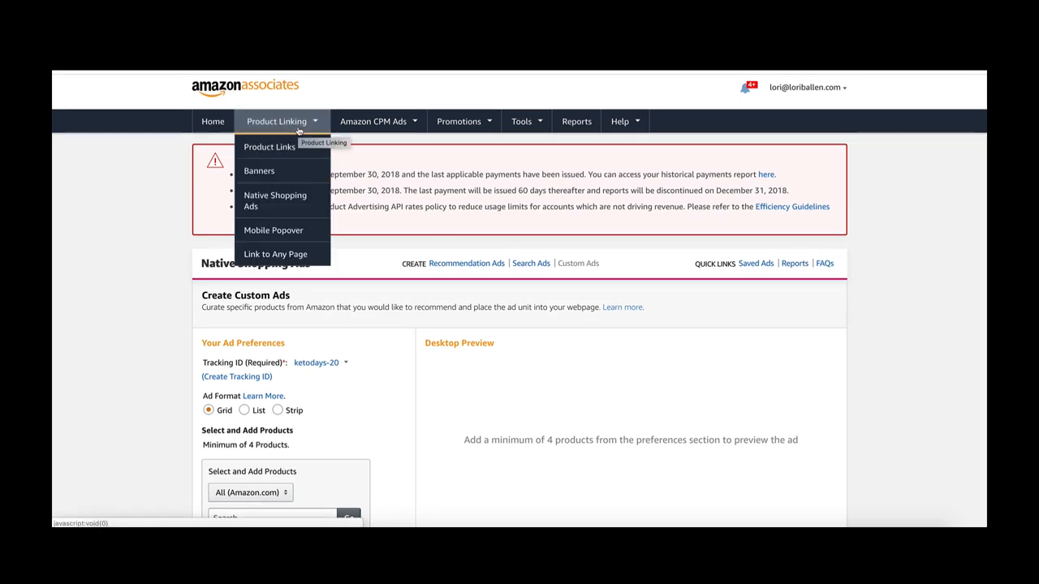
{"action": "mouse_move", "coordinate": [259, 171]}
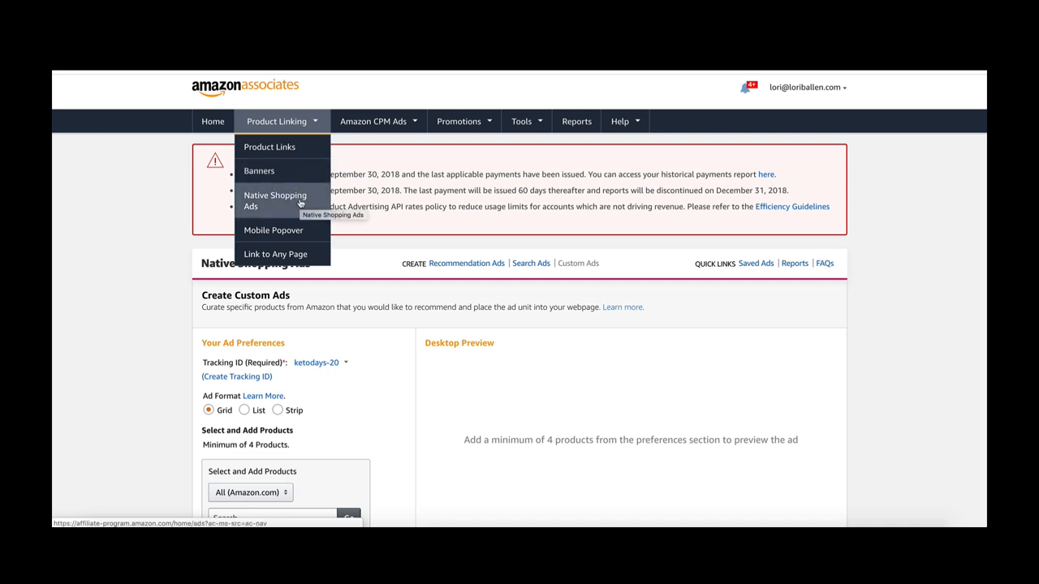
{"action": "mouse_move", "coordinate": [274, 230]}
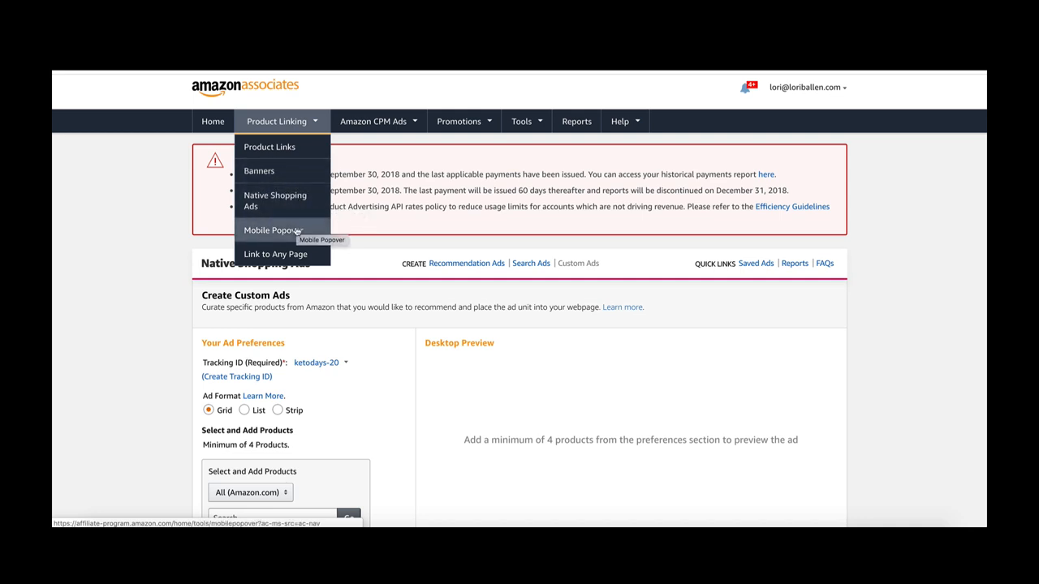
{"action": "mouse_move", "coordinate": [275, 254]}
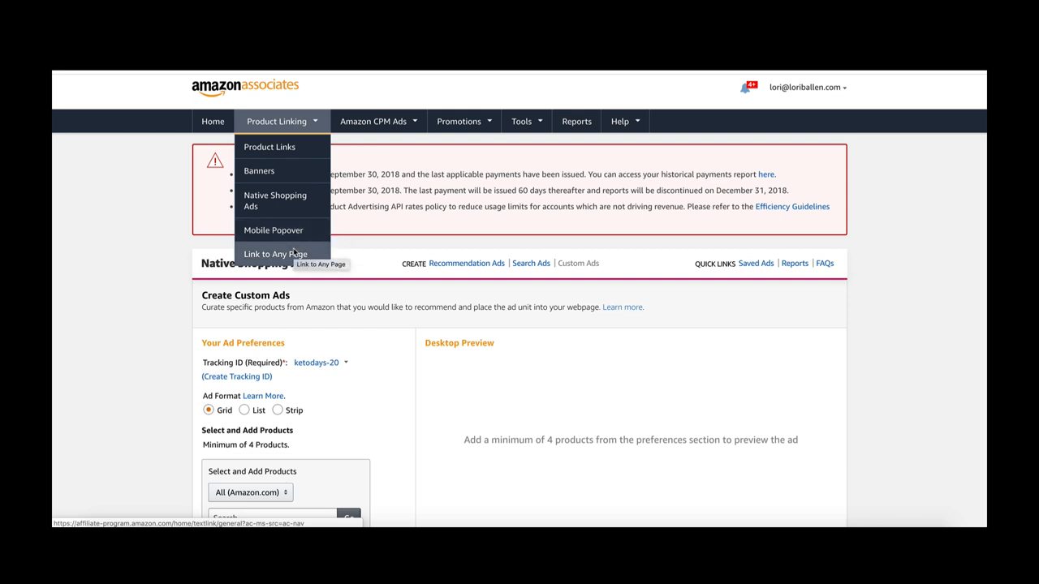
{"action": "mouse_move", "coordinate": [259, 171]}
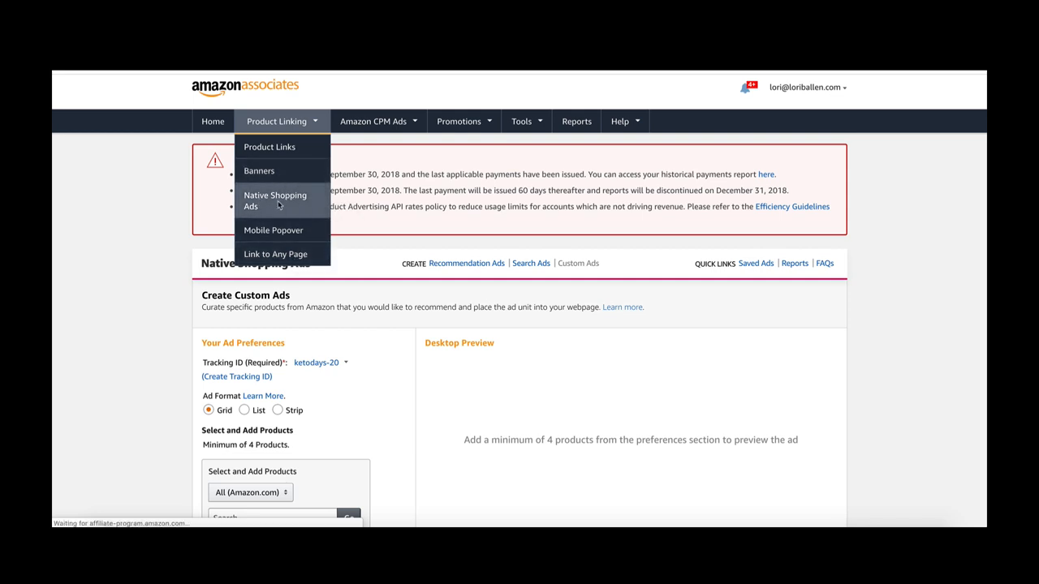
Step: Go to the Native Shopping Ads overview and start a new Custom Ad
{"action": "left_click", "coordinate": [274, 199]}
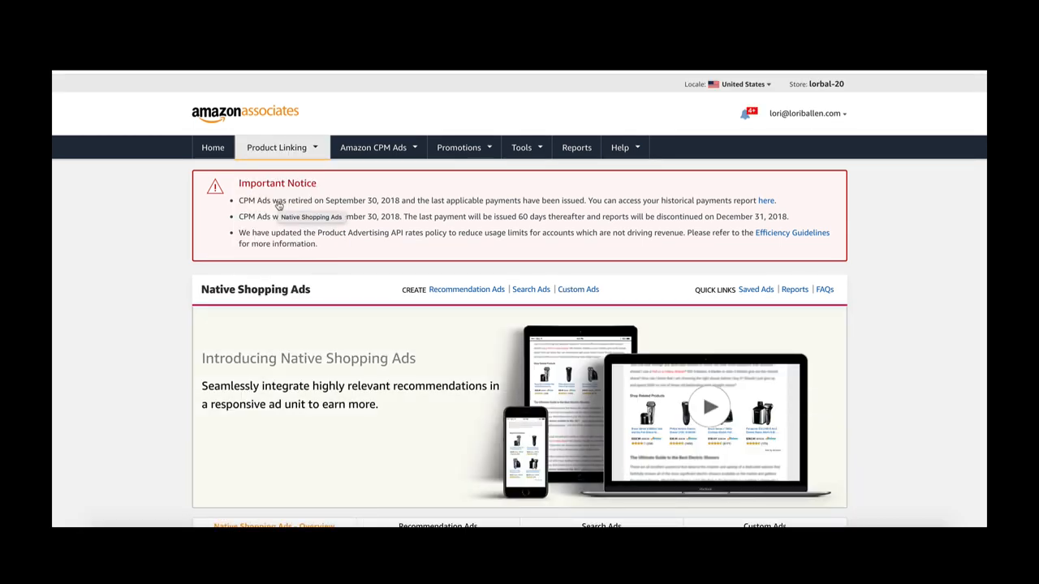
{"action": "scroll", "scroll_direction": "down", "scroll_amount": 3}
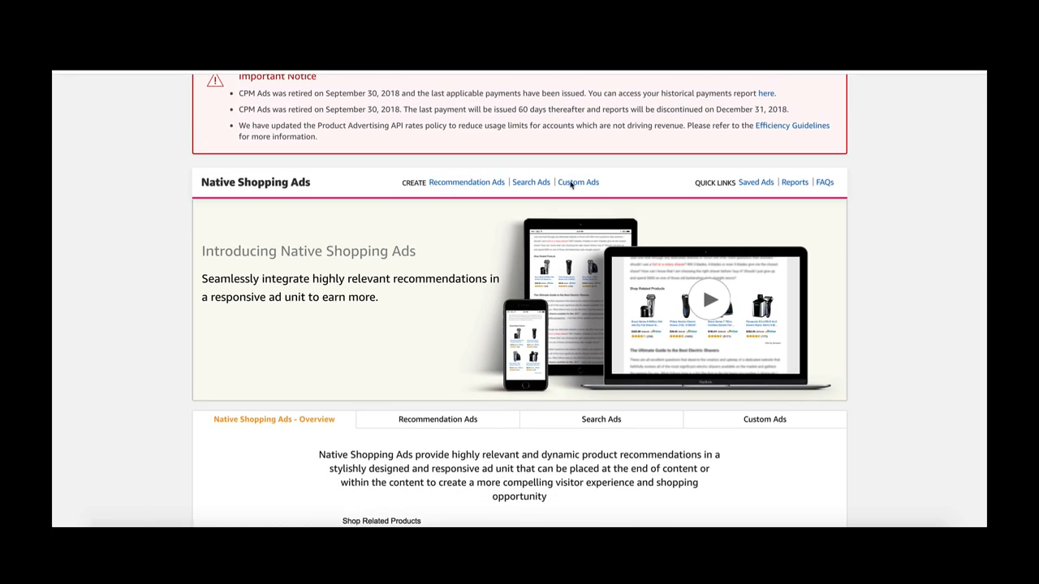
{"action": "left_click", "coordinate": [578, 182]}
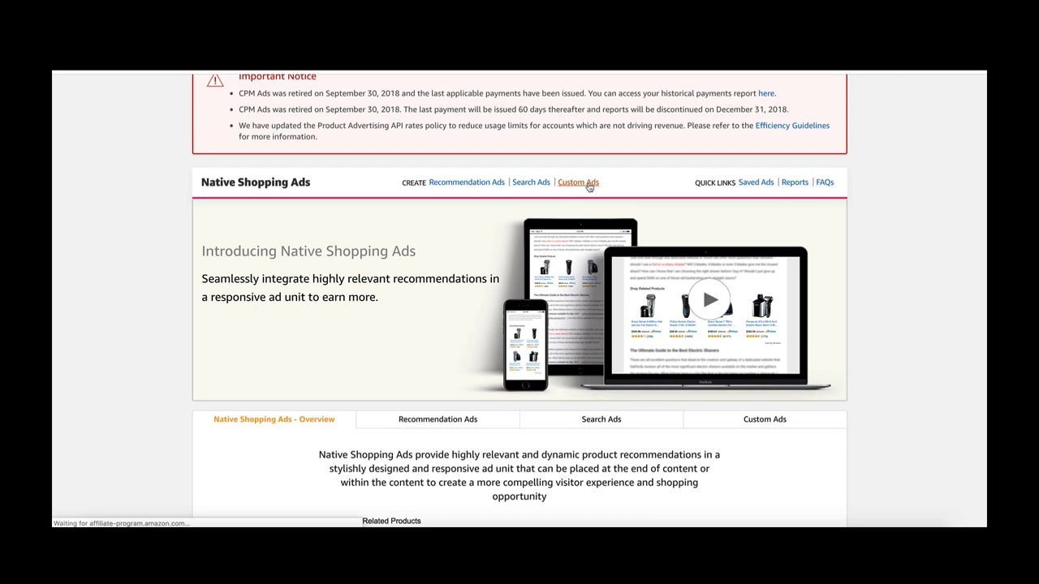
{"action": "left_click", "coordinate": [577, 182]}
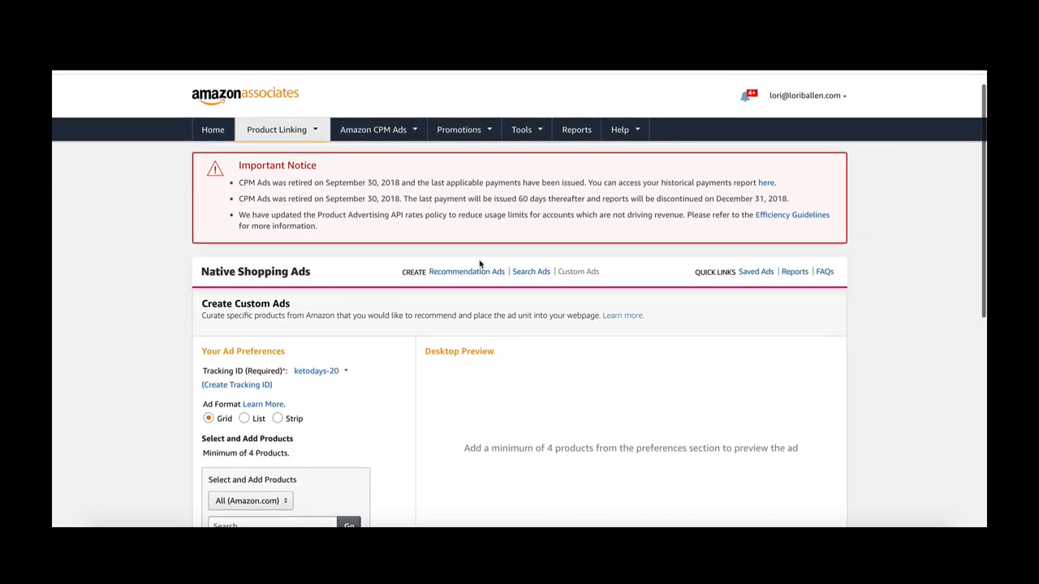
{"action": "scroll", "scroll_direction": "down", "scroll_amount": 3}
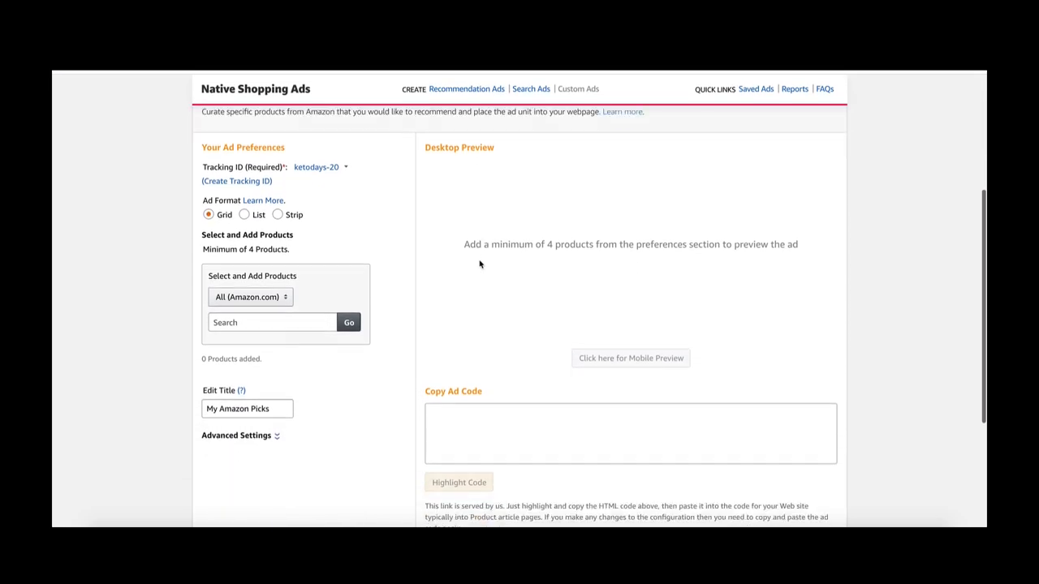
{"action": "left_click", "coordinate": [321, 167]}
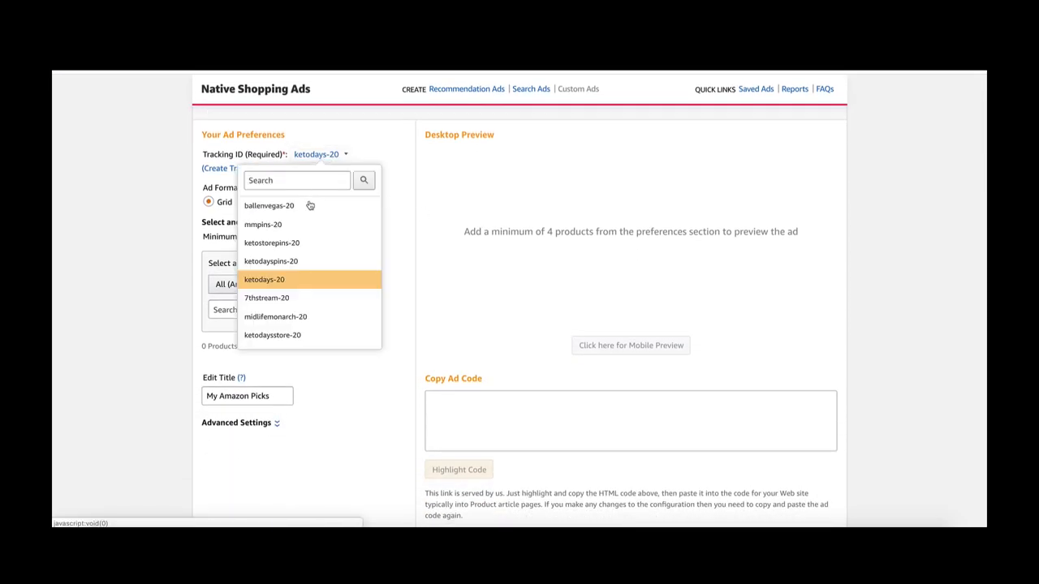
{"action": "mouse_move", "coordinate": [300, 298]}
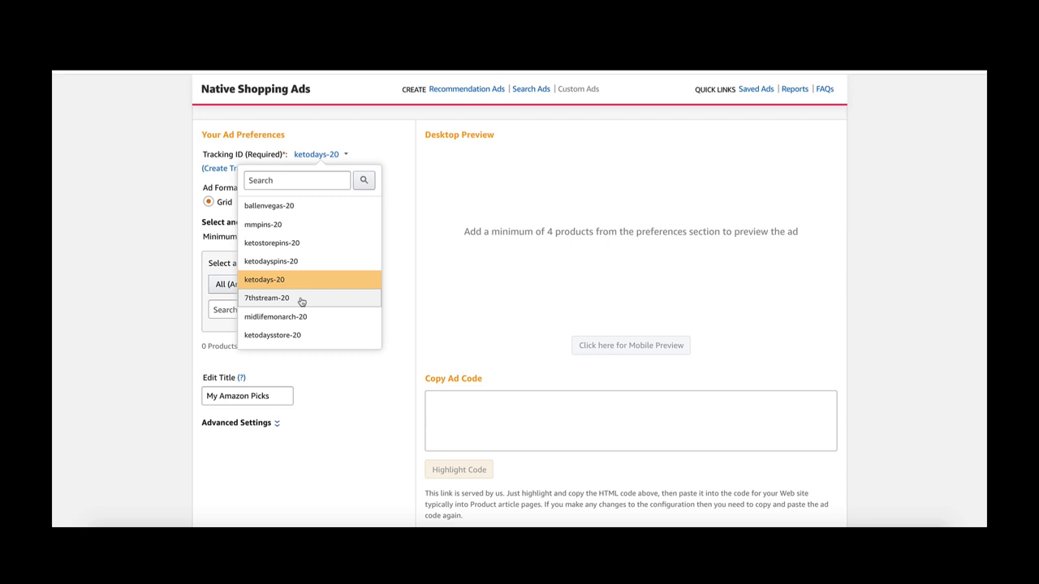
{"action": "left_click", "coordinate": [264, 279]}
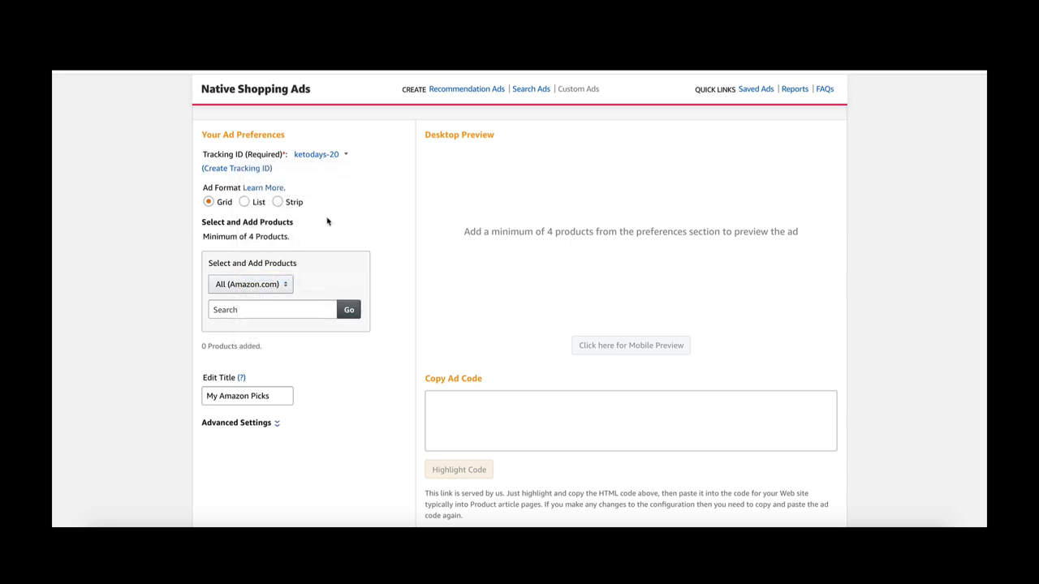
{"action": "scroll", "scroll_direction": "down", "scroll_amount": 3}
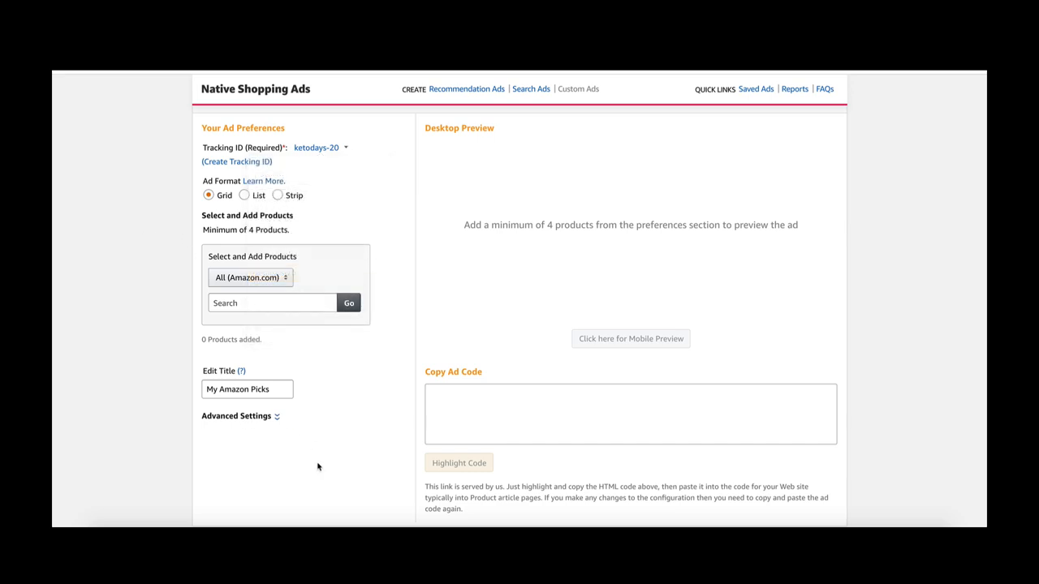
{"action": "mouse_move", "coordinate": [319, 477]}
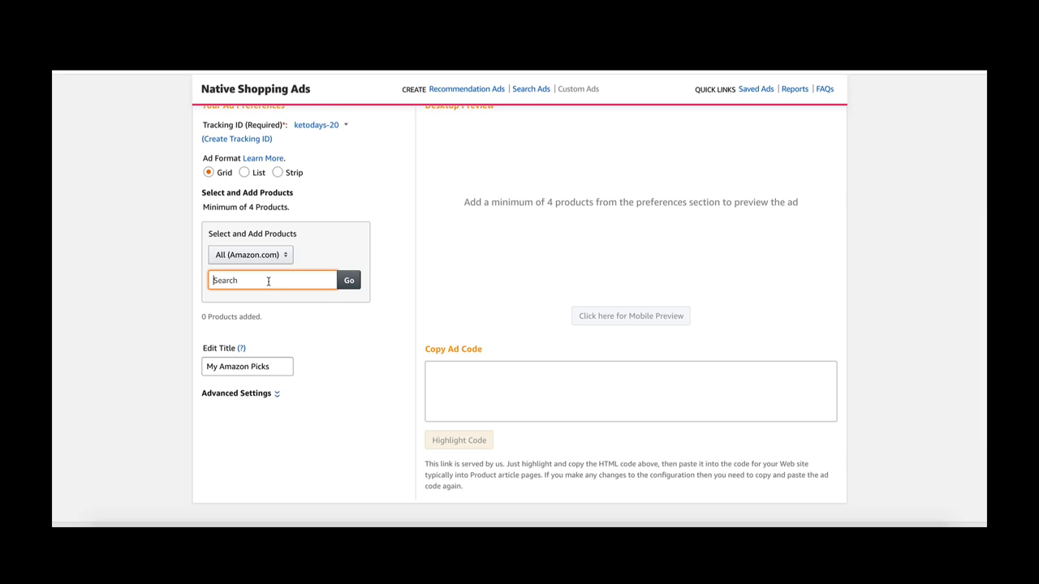
Step: Search products for 'pink salt' and browse the results
{"action": "type", "text": "pink salt"}
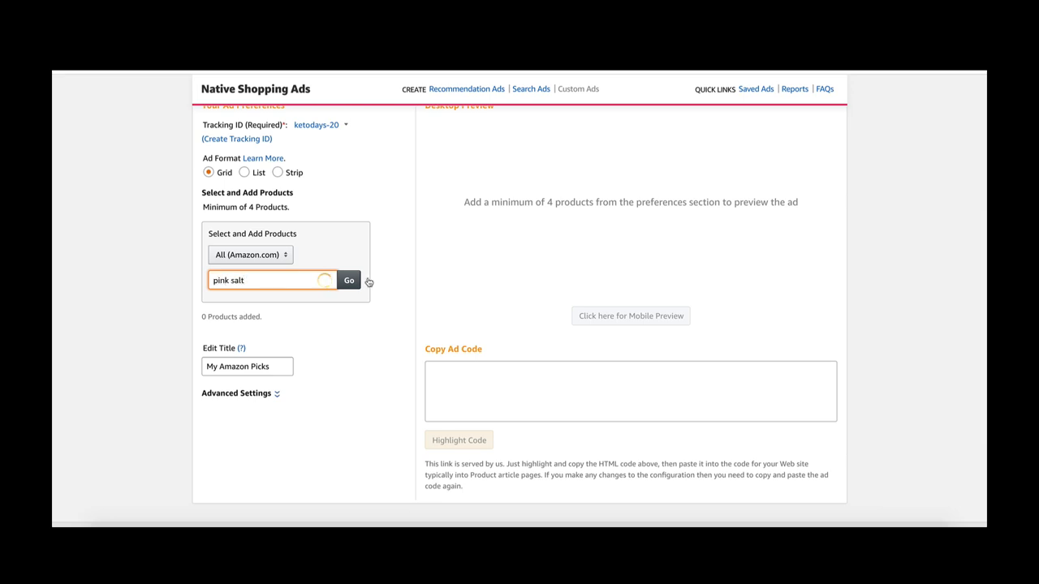
{"action": "left_click", "coordinate": [349, 280]}
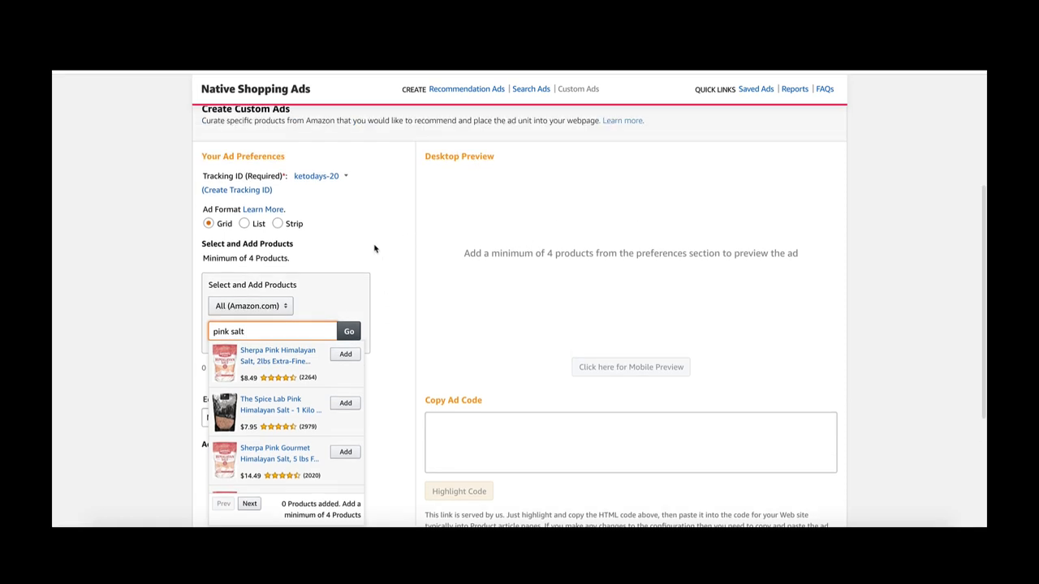
{"action": "scroll", "scroll_direction": "down", "scroll_amount": 3}
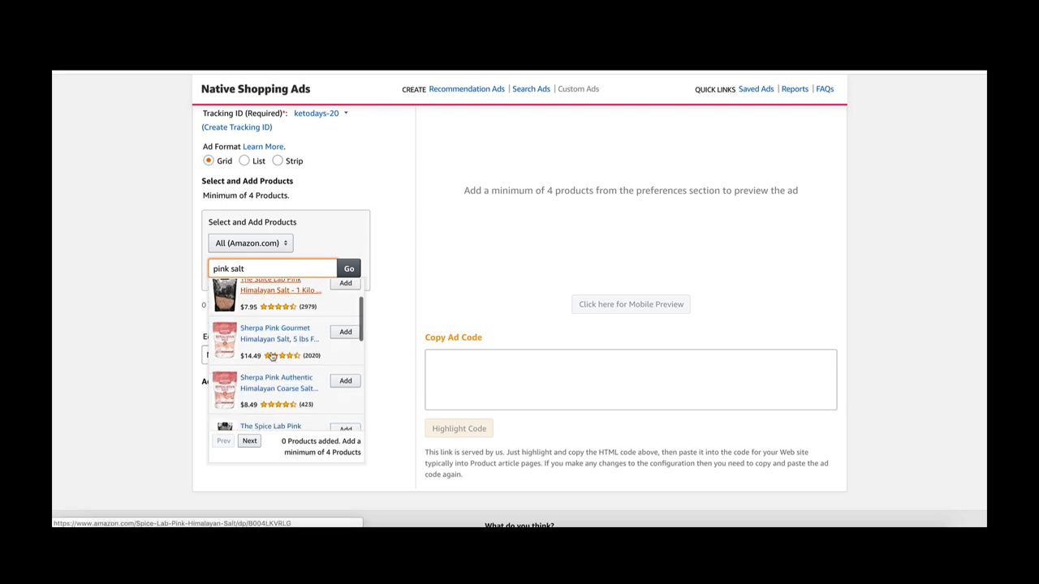
{"action": "scroll", "scroll_direction": "up", "scroll_amount": 3}
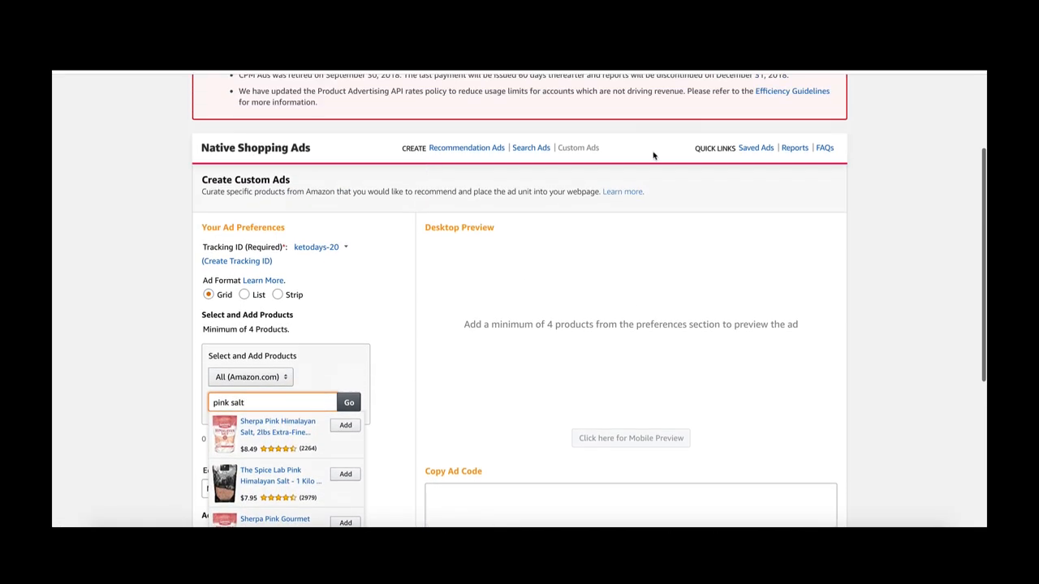
{"action": "mouse_move", "coordinate": [530, 147]}
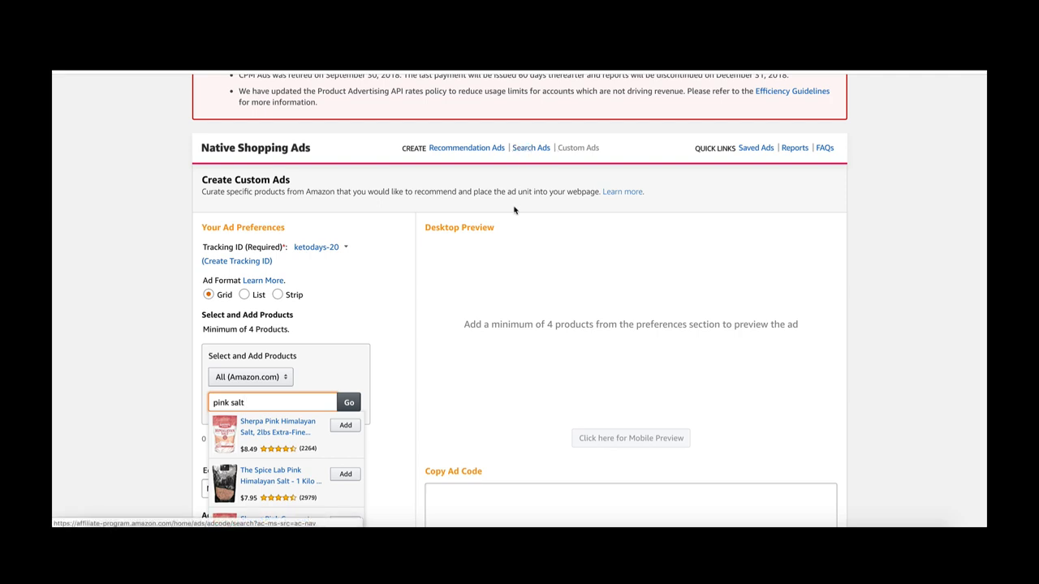
{"action": "scroll", "scroll_direction": "down", "scroll_amount": 3}
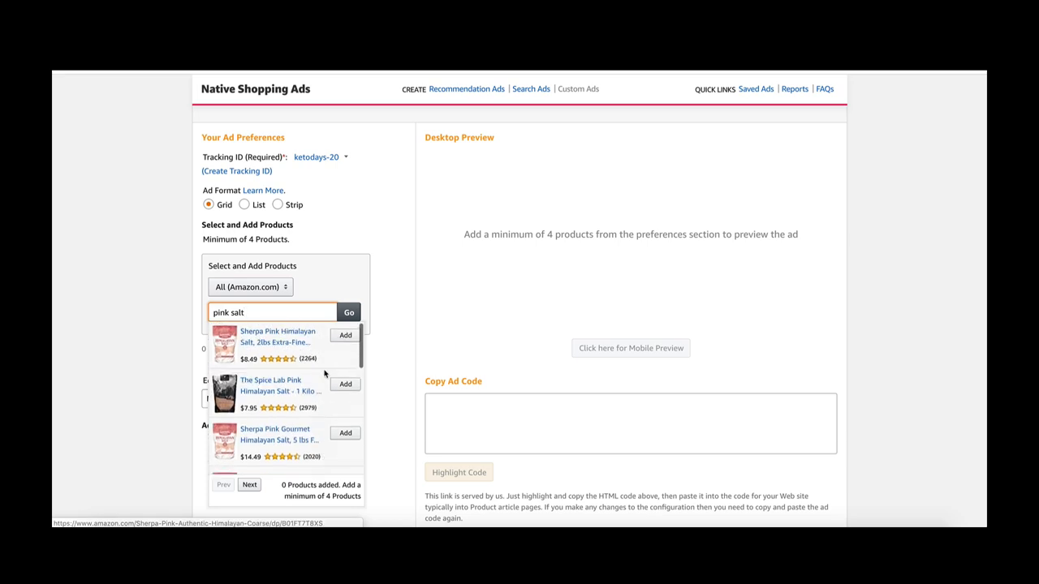
{"action": "scroll", "scroll_direction": "down", "scroll_amount": 3}
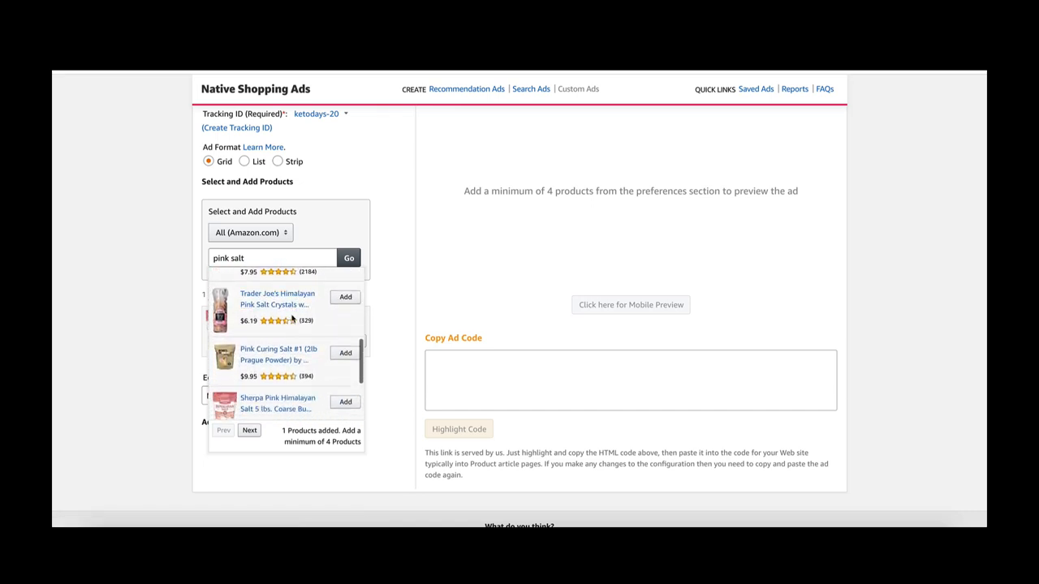
Step: Add the Trader Joe's pink salt crystals to the ad, then return to the search box
{"action": "left_click", "coordinate": [345, 296]}
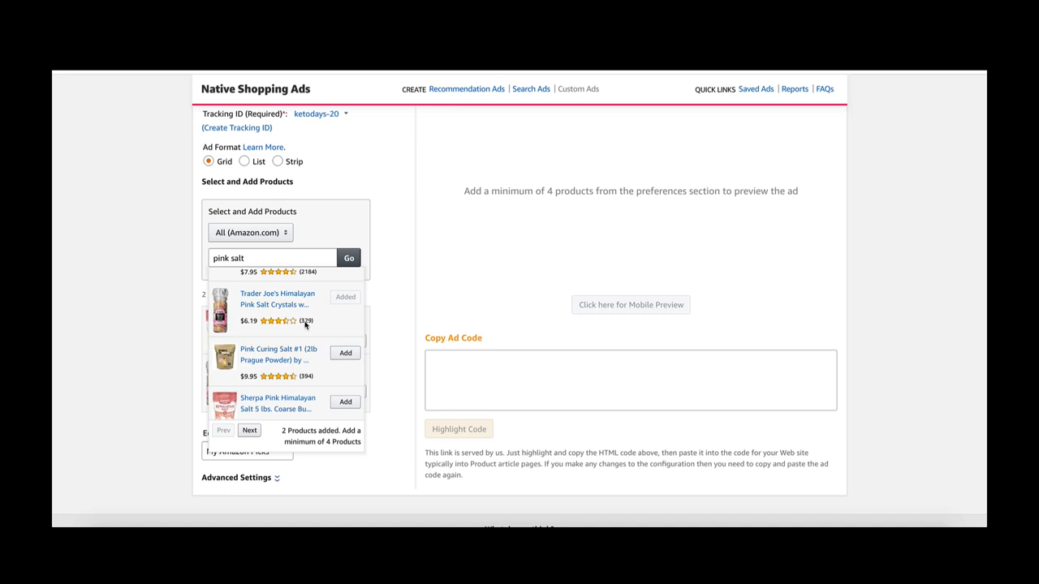
{"action": "scroll", "scroll_direction": "down", "scroll_amount": 3}
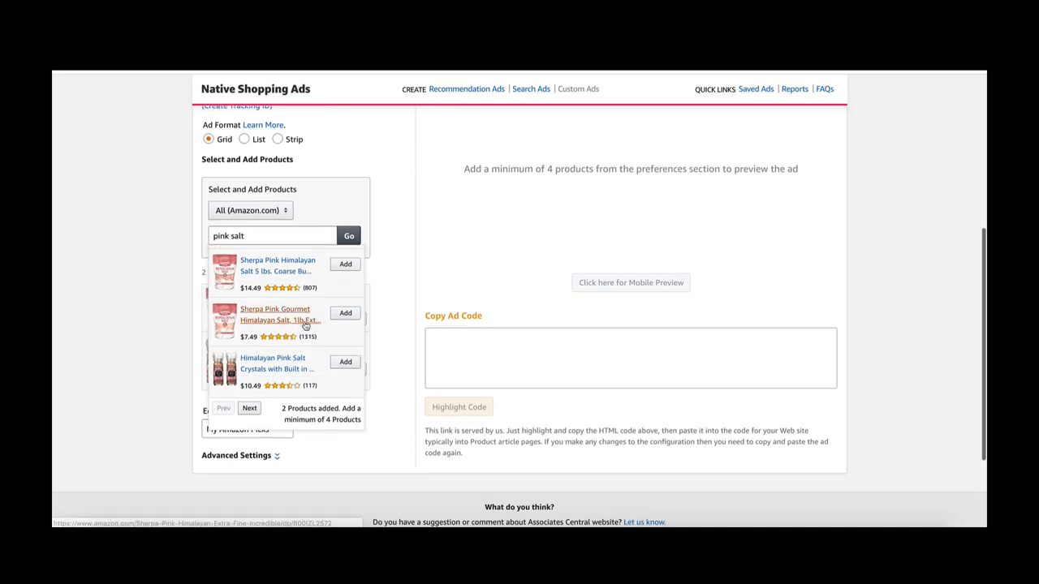
{"action": "left_click", "coordinate": [271, 235]}
{"action": "type", "text": " water"}
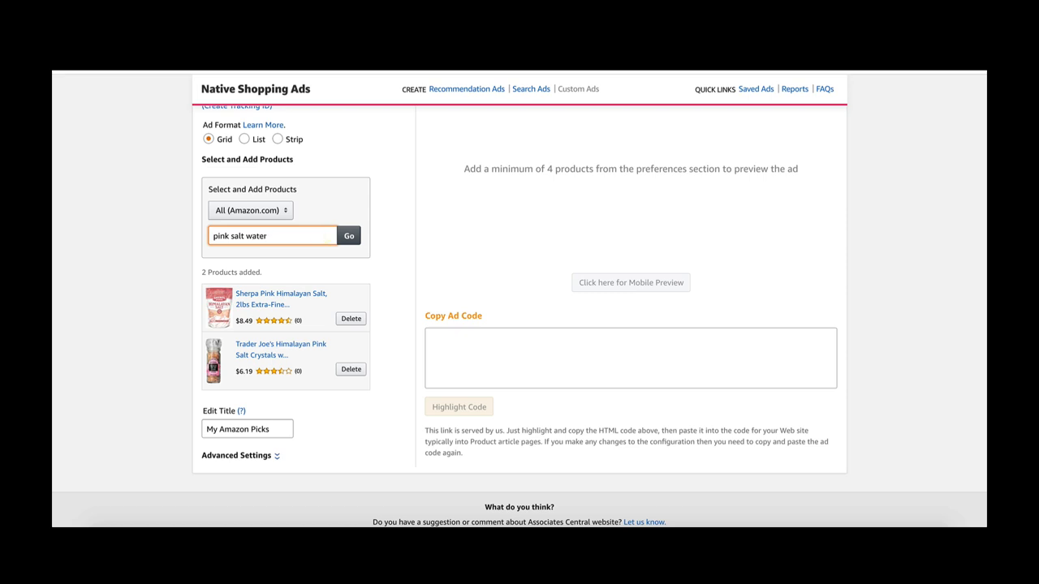
Step: Search for sole water and 'himalayan salt jar' products
{"action": "left_click", "coordinate": [348, 235]}
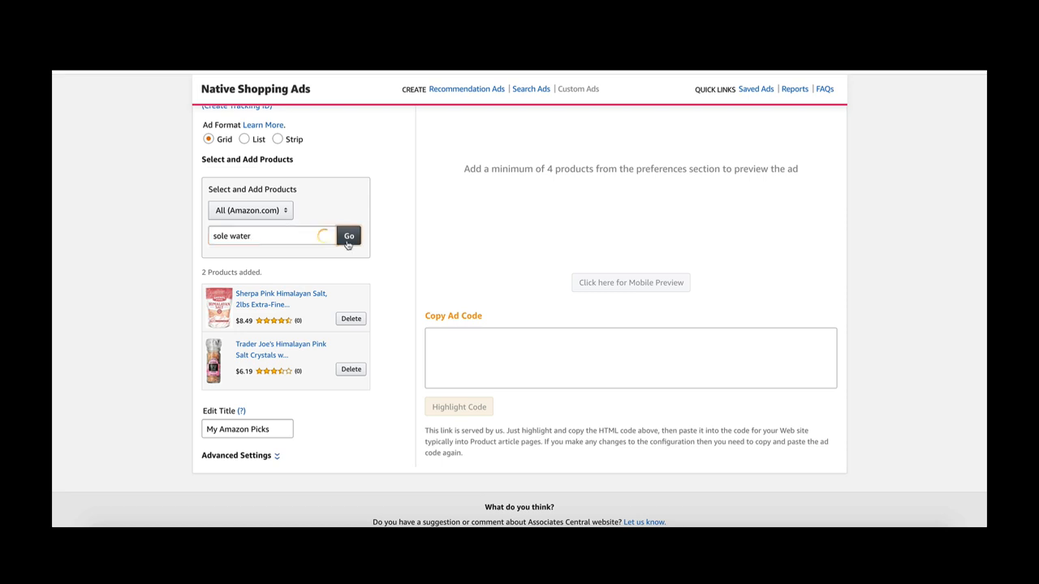
{"action": "left_click", "coordinate": [348, 235]}
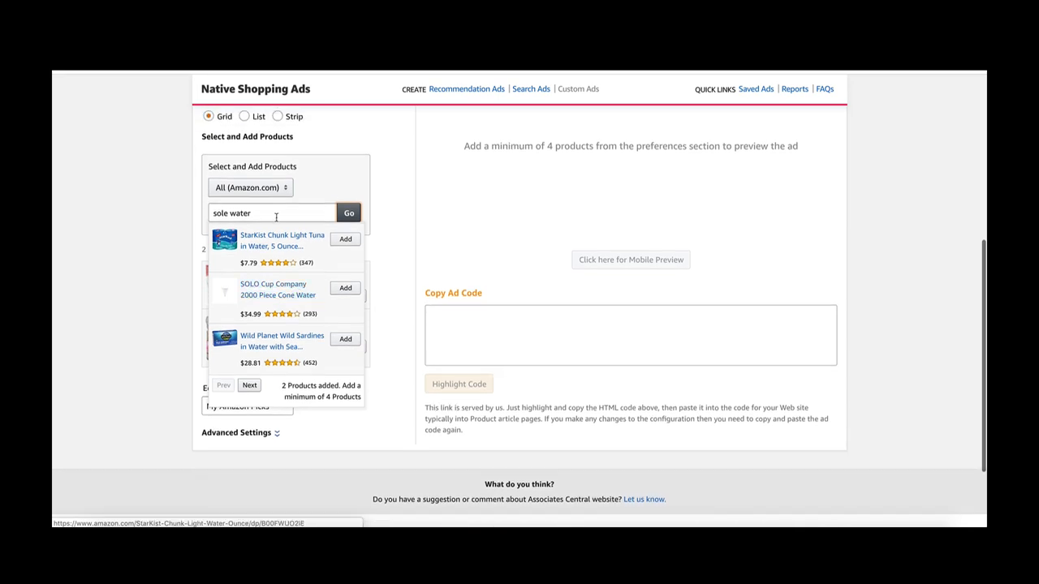
{"action": "type", "text": "himal"}
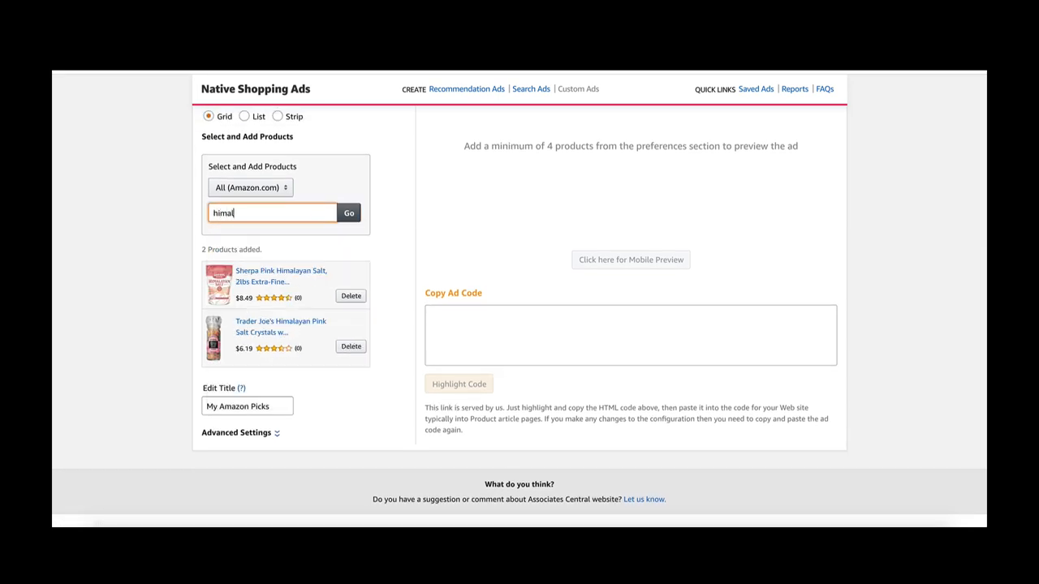
{"action": "type", "text": "himalayan salt jar"}
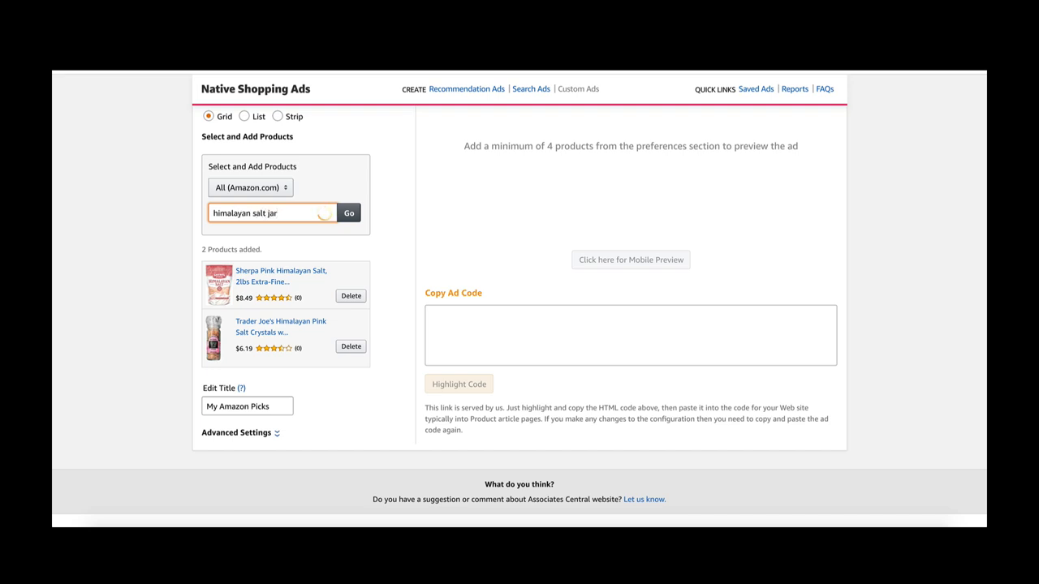
{"action": "left_click", "coordinate": [348, 213]}
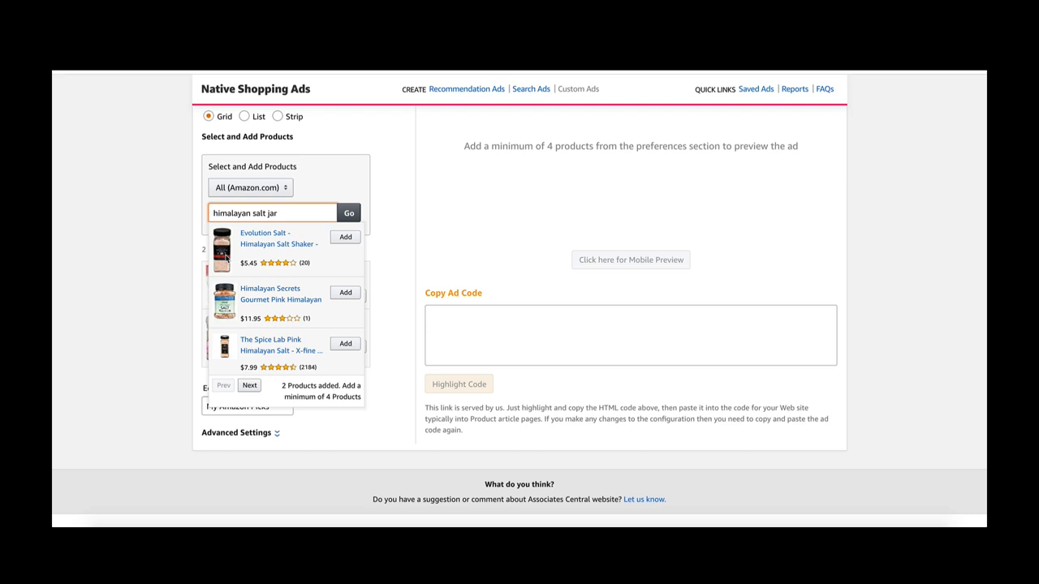
{"action": "scroll", "scroll_direction": "down", "scroll_amount": 3}
{"action": "type", "text": "ocks"}
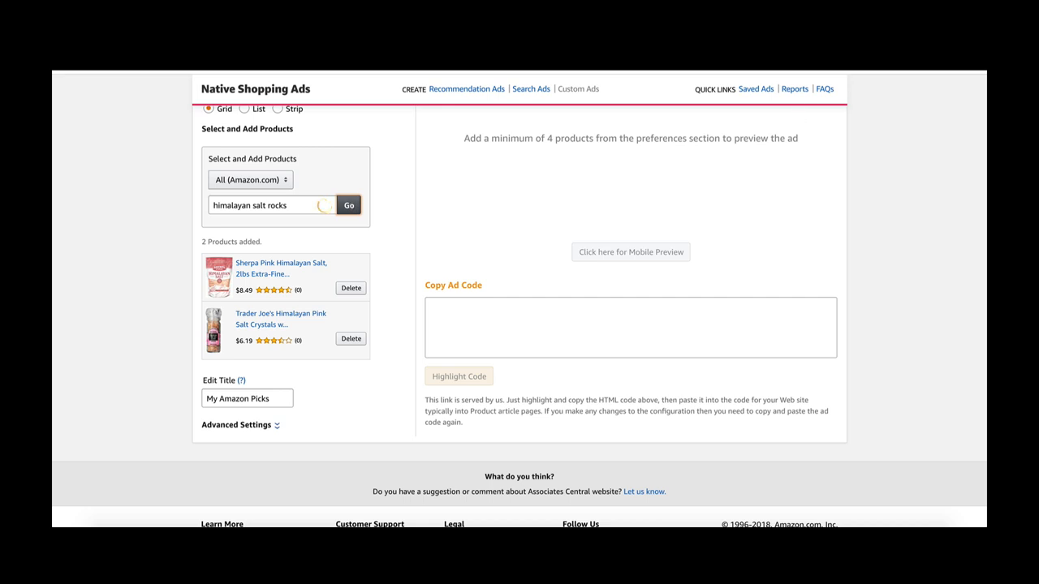
Step: Search 'himalayan salt rocks jar' and add the Indusclassic Solay Himalayan Salt Chunks
{"action": "left_click", "coordinate": [348, 205]}
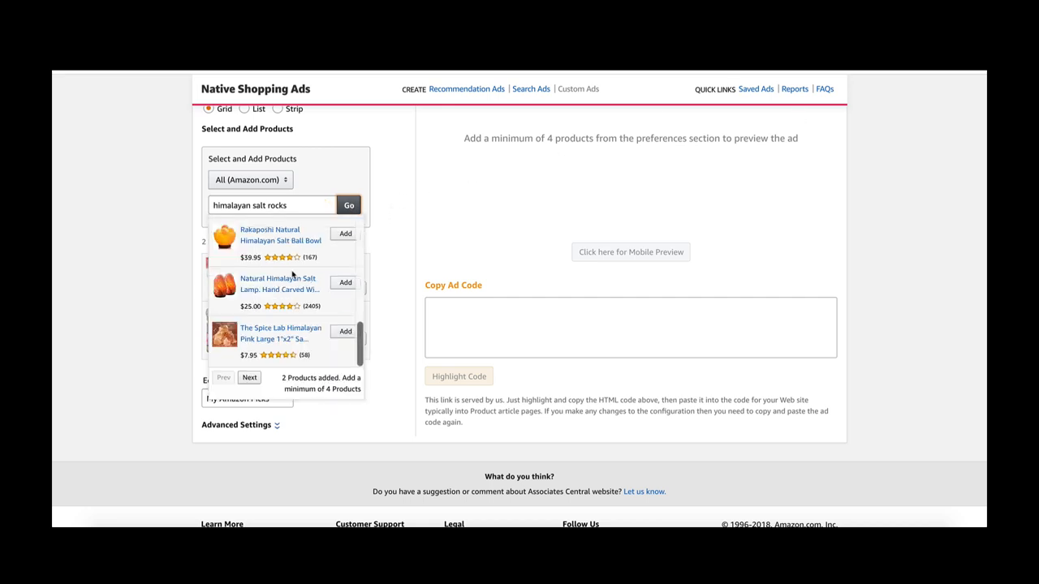
{"action": "scroll", "scroll_direction": "down", "scroll_amount": 3}
{"action": "type", "text": " water"}
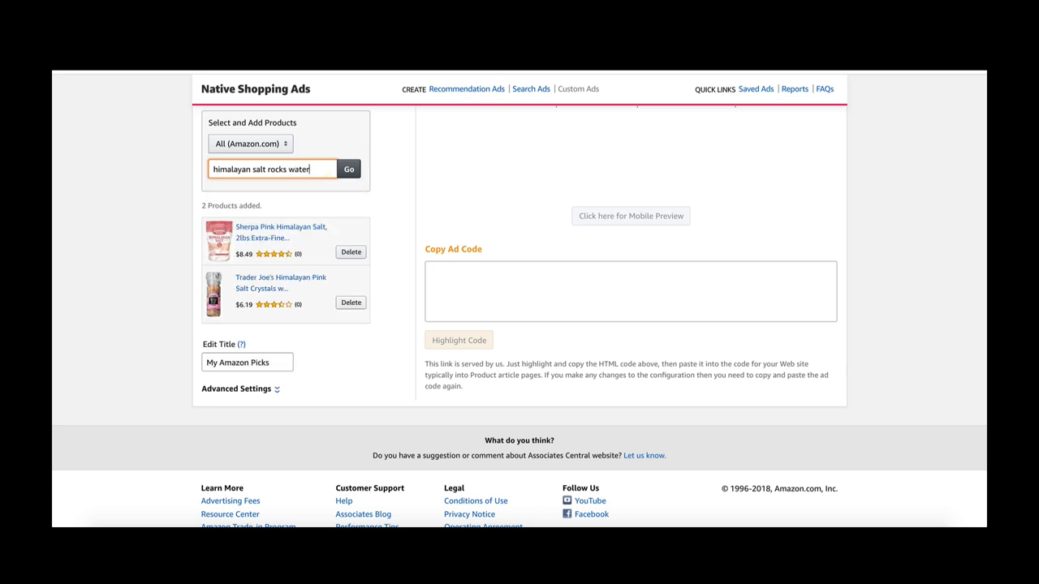
{"action": "key", "text": "BackSpace"}
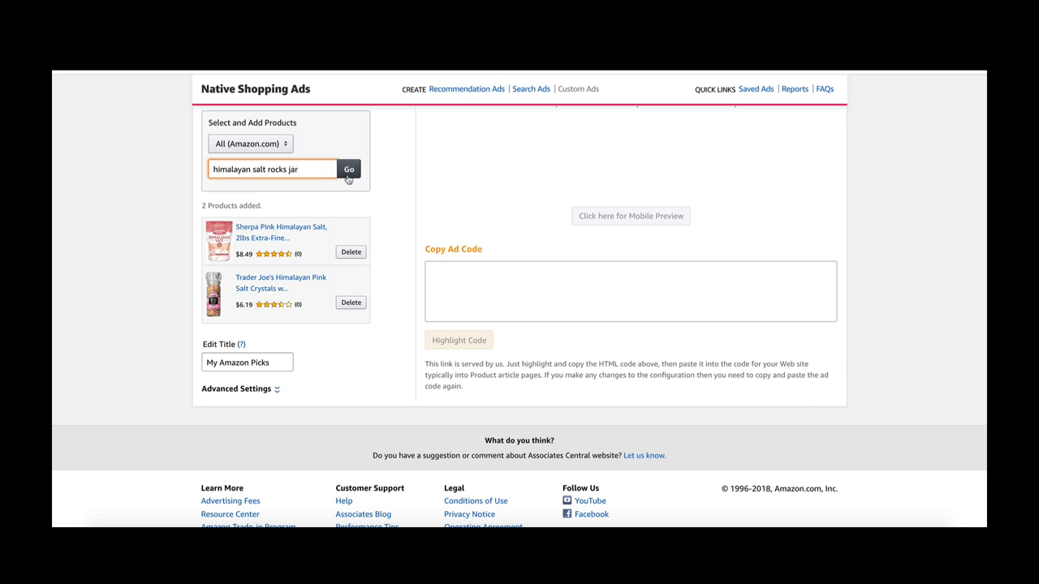
{"action": "left_click", "coordinate": [348, 169]}
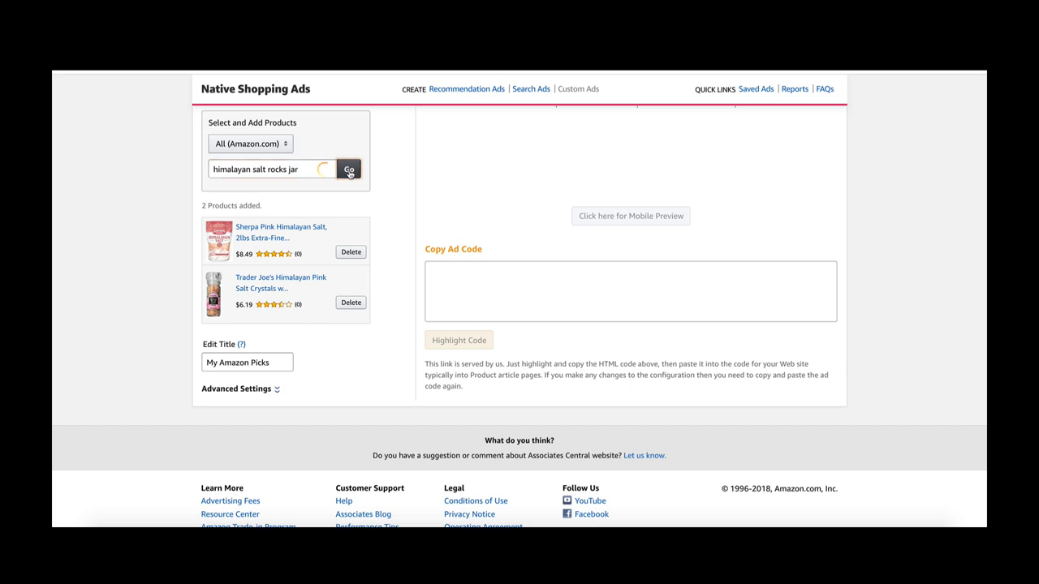
{"action": "left_click", "coordinate": [349, 169]}
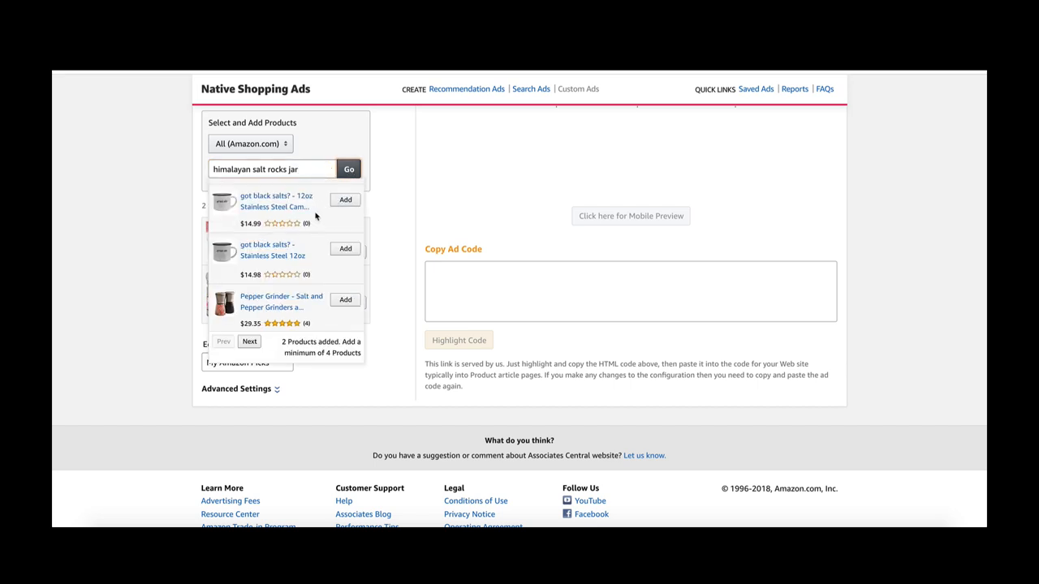
{"action": "scroll", "scroll_direction": "down", "scroll_amount": 3}
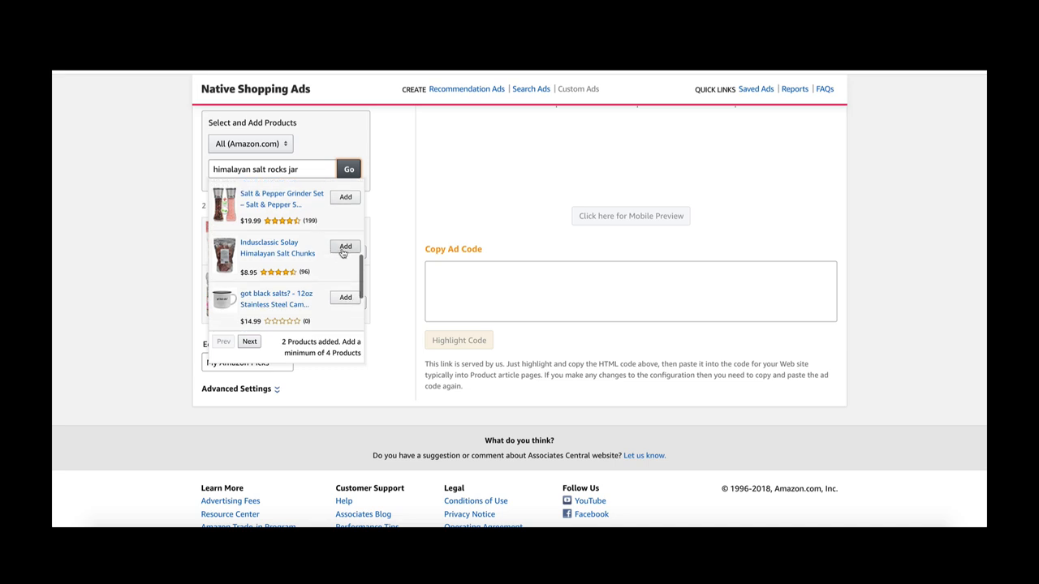
{"action": "left_click", "coordinate": [345, 246]}
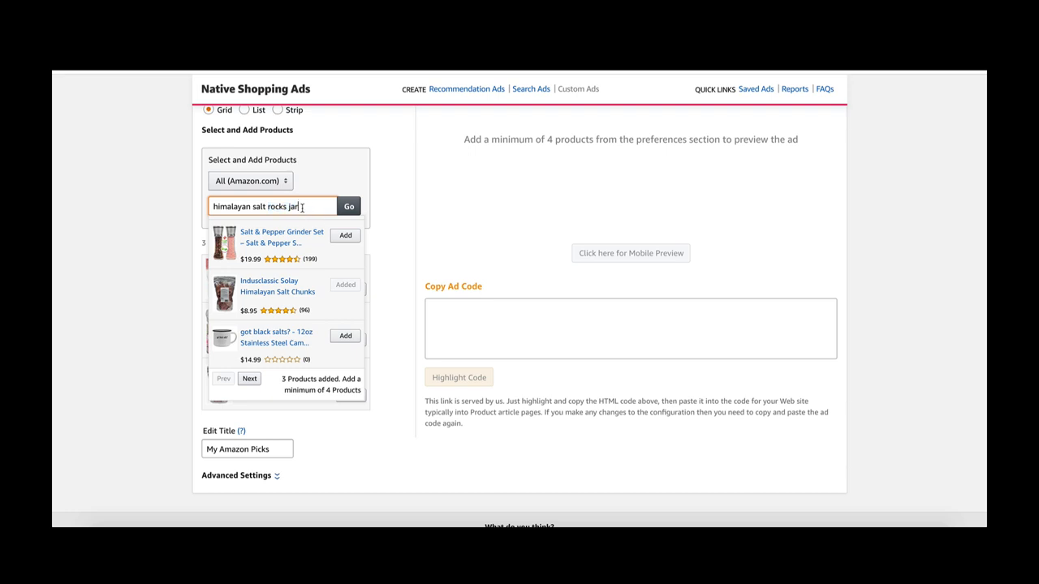
Step: Search 'himalayan salt chunks' and add the Charcoal Companion CC6056 Himalayan Salt
{"action": "type", "text": "himalayan salt ch"}
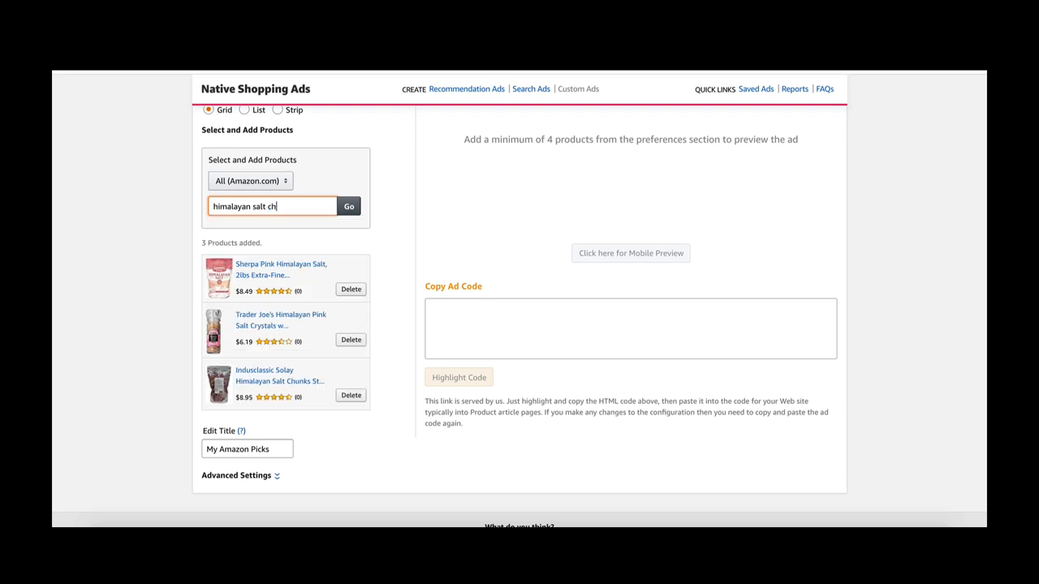
{"action": "left_click", "coordinate": [349, 205]}
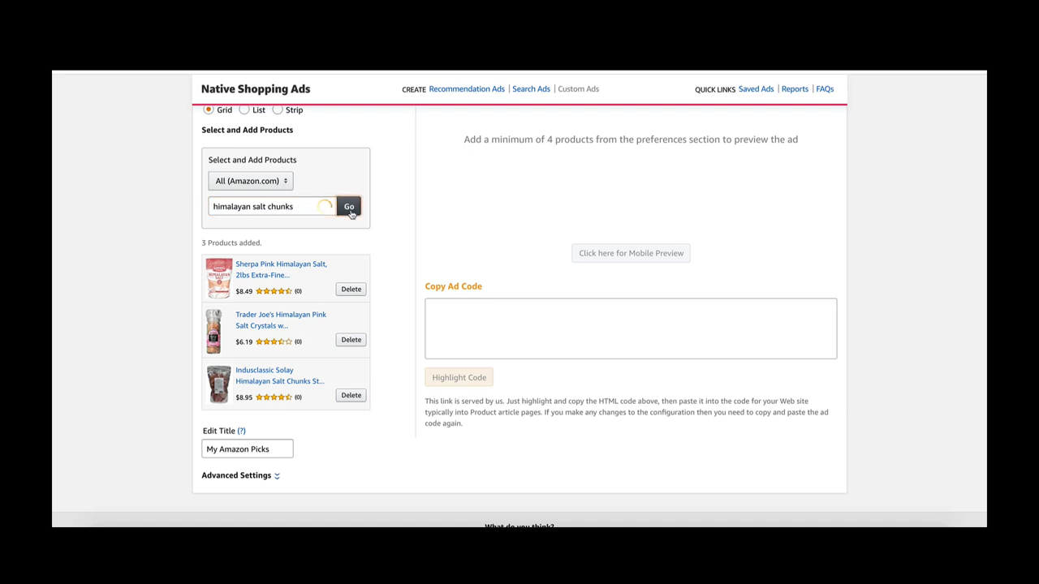
{"action": "left_click", "coordinate": [349, 205]}
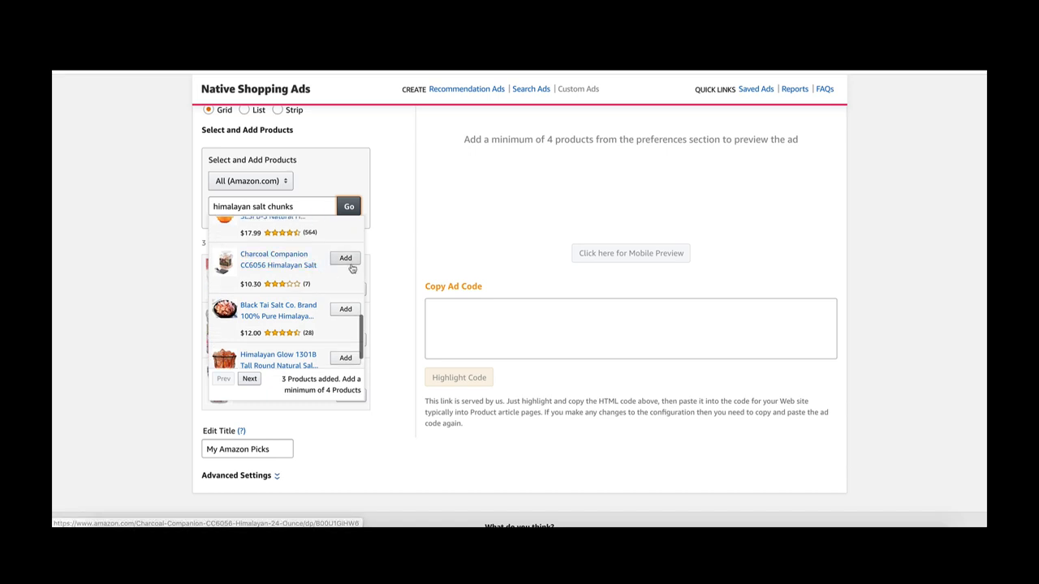
{"action": "left_click", "coordinate": [345, 258]}
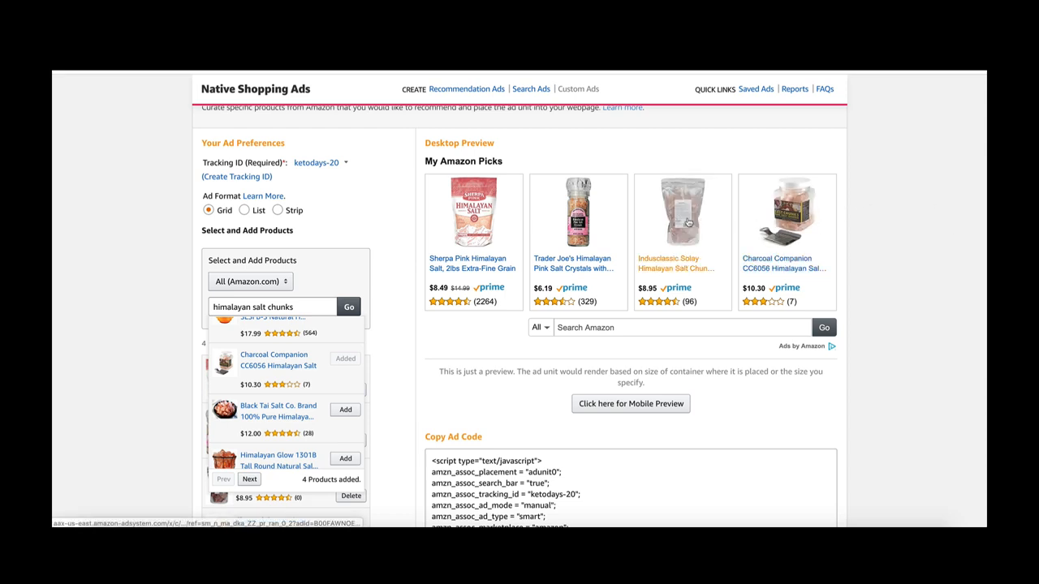
{"action": "mouse_move", "coordinate": [524, 278]}
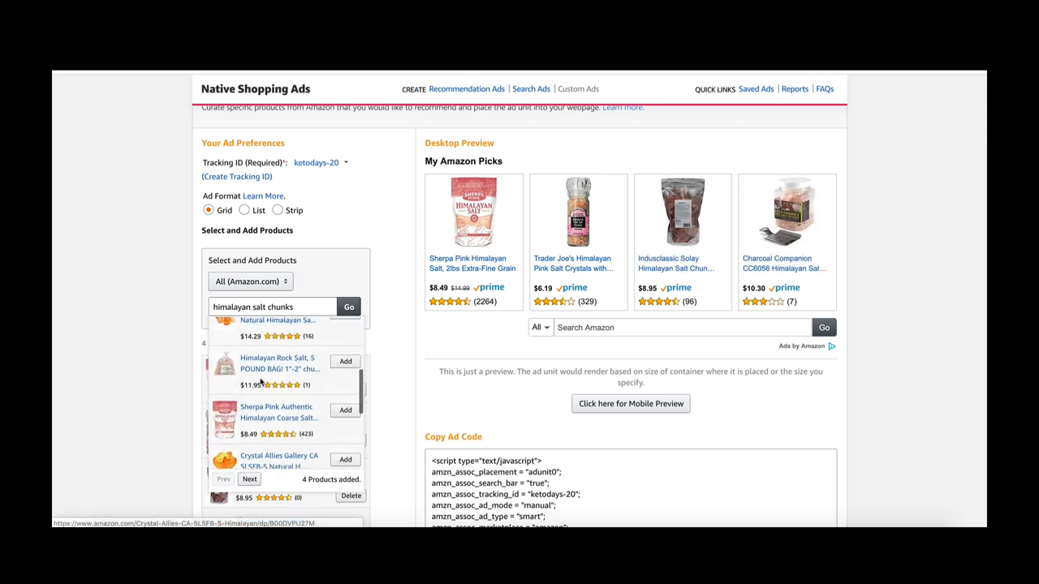
Step: Add the Himalayan Rock Salt 5 lb bag, Evolution Salt sole and Himalayan Institute Neti Pot jar
{"action": "left_click", "coordinate": [345, 361]}
{"action": "type", "text": "jar"}
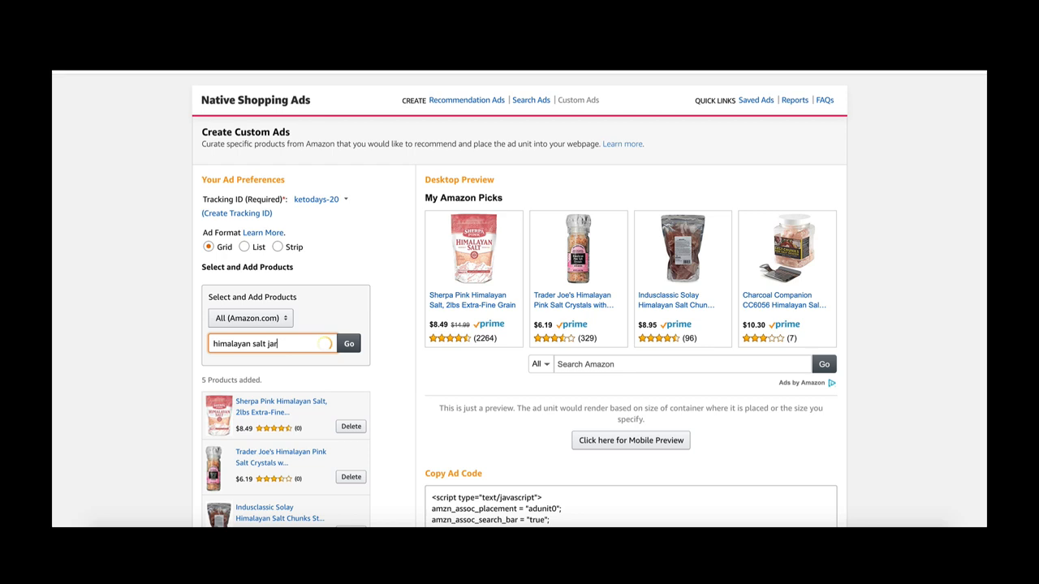
{"action": "left_click", "coordinate": [349, 343]}
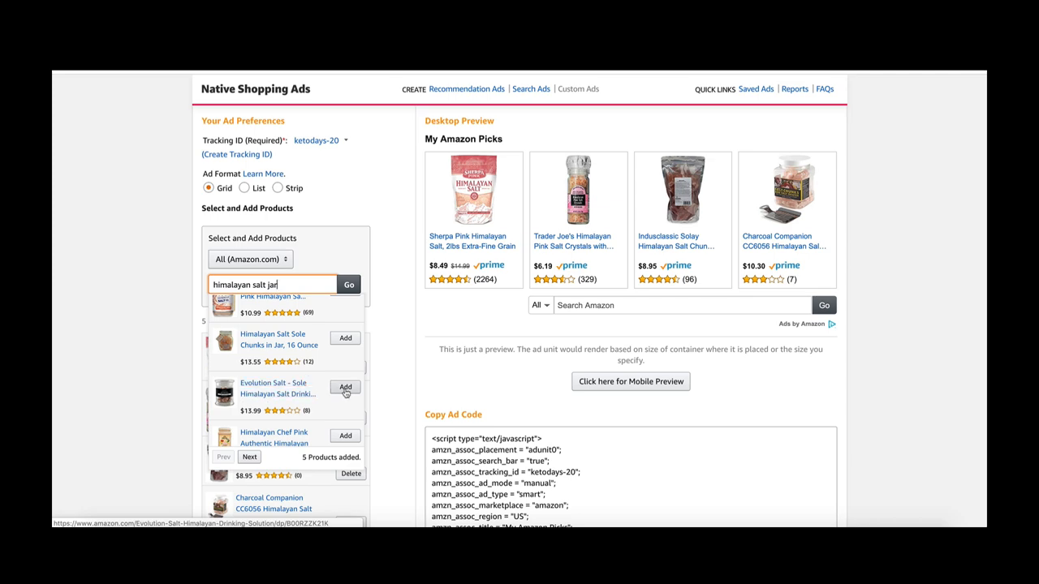
{"action": "left_click", "coordinate": [345, 387]}
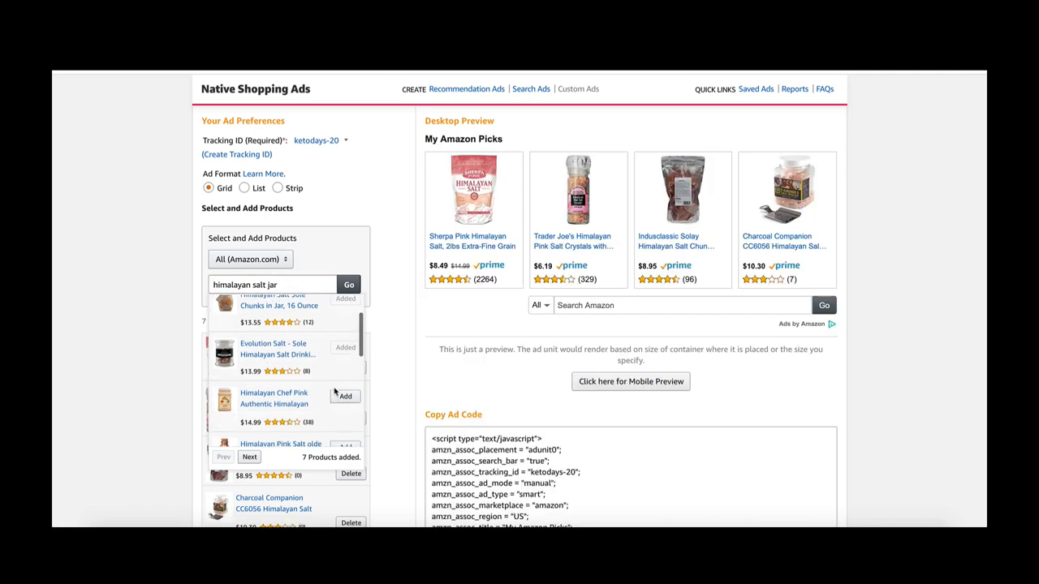
{"action": "scroll", "scroll_direction": "down", "scroll_amount": 3}
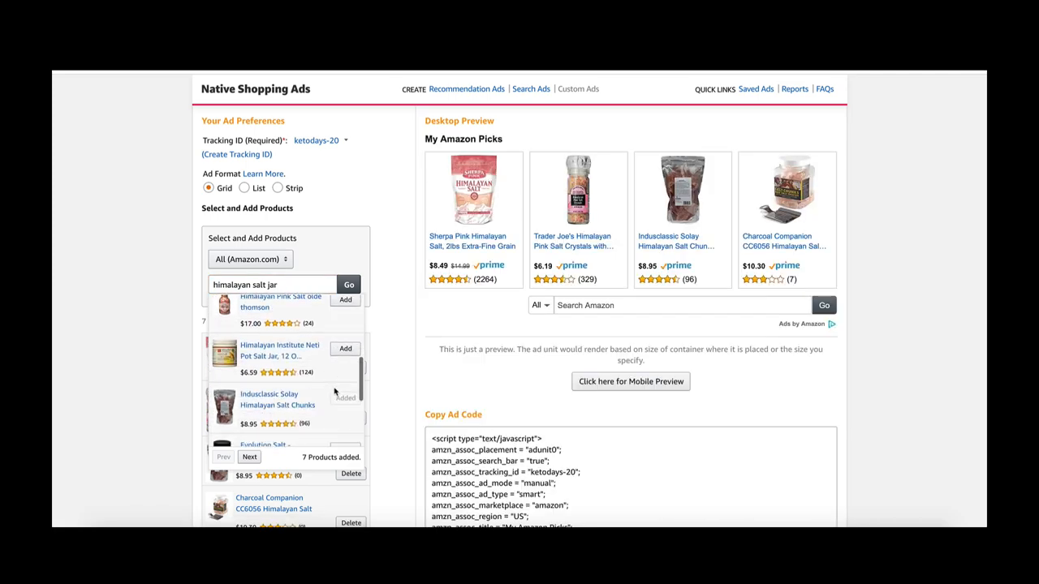
{"action": "scroll", "scroll_direction": "down", "scroll_amount": 3}
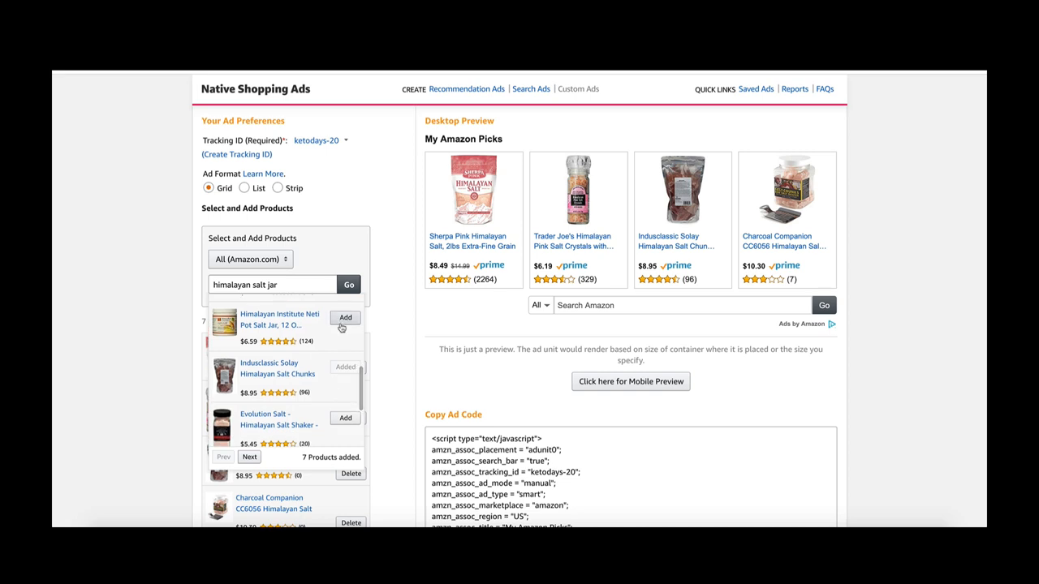
{"action": "left_click", "coordinate": [345, 317]}
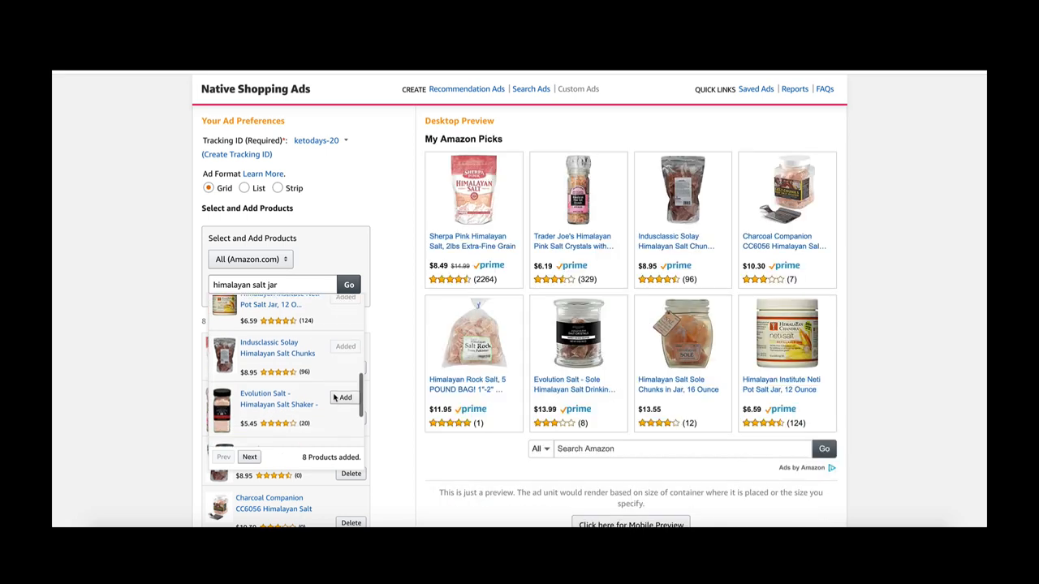
{"action": "scroll", "scroll_direction": "down", "scroll_amount": 3}
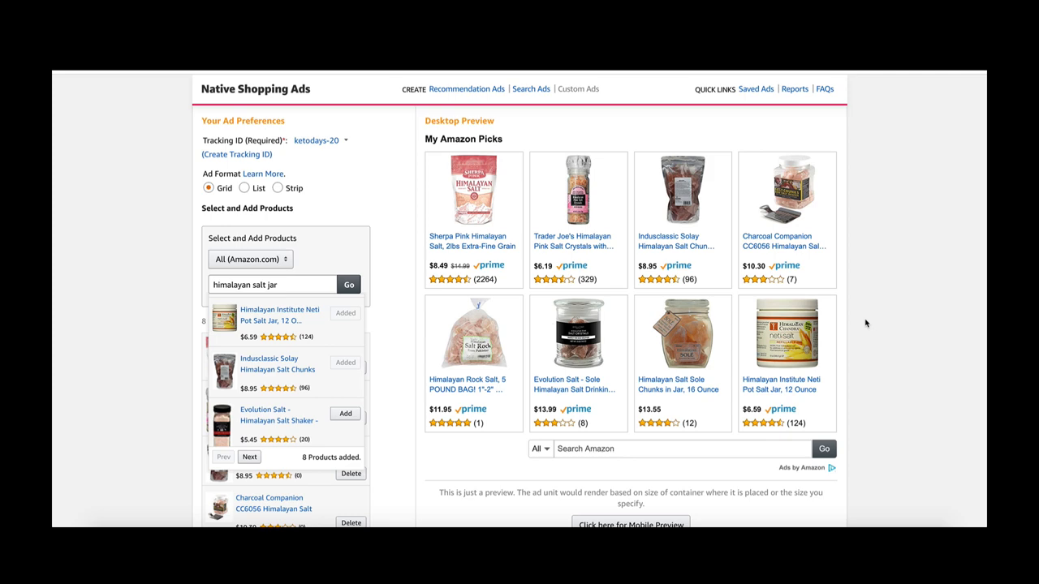
{"action": "scroll", "scroll_direction": "down", "scroll_amount": 3}
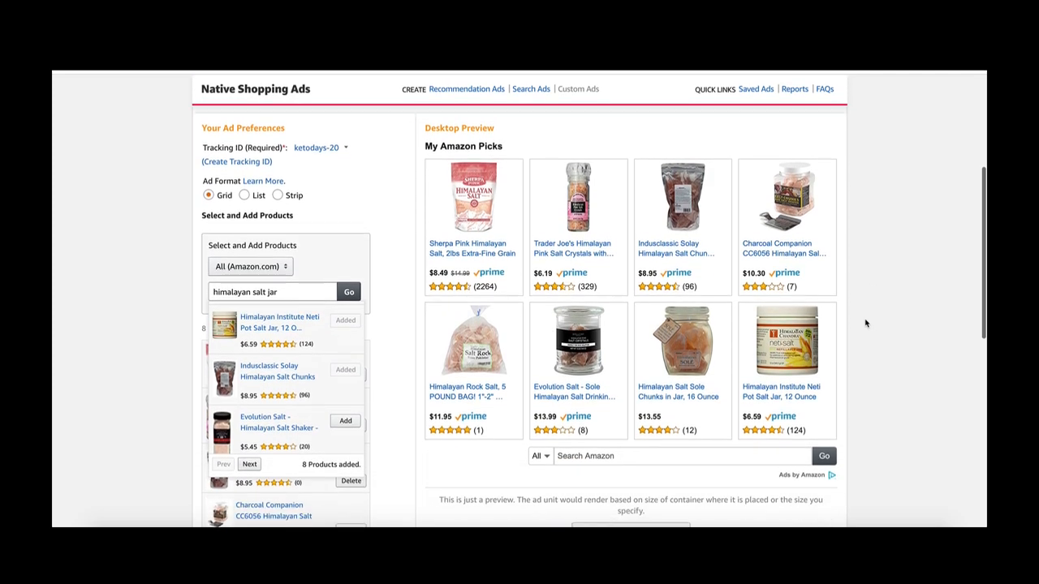
{"action": "scroll", "scroll_direction": "up", "scroll_amount": 3}
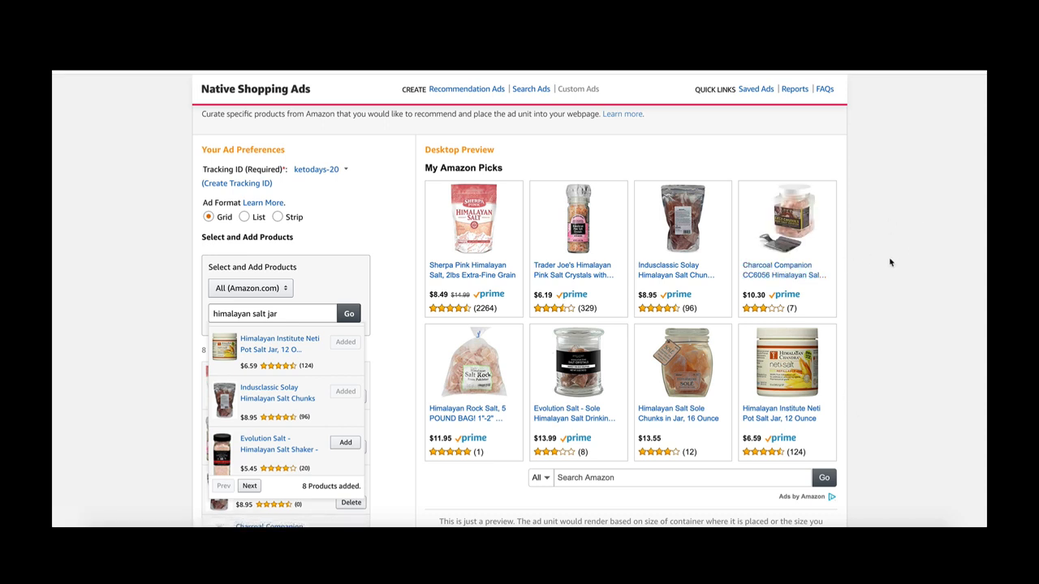
{"action": "mouse_move", "coordinate": [850, 204]}
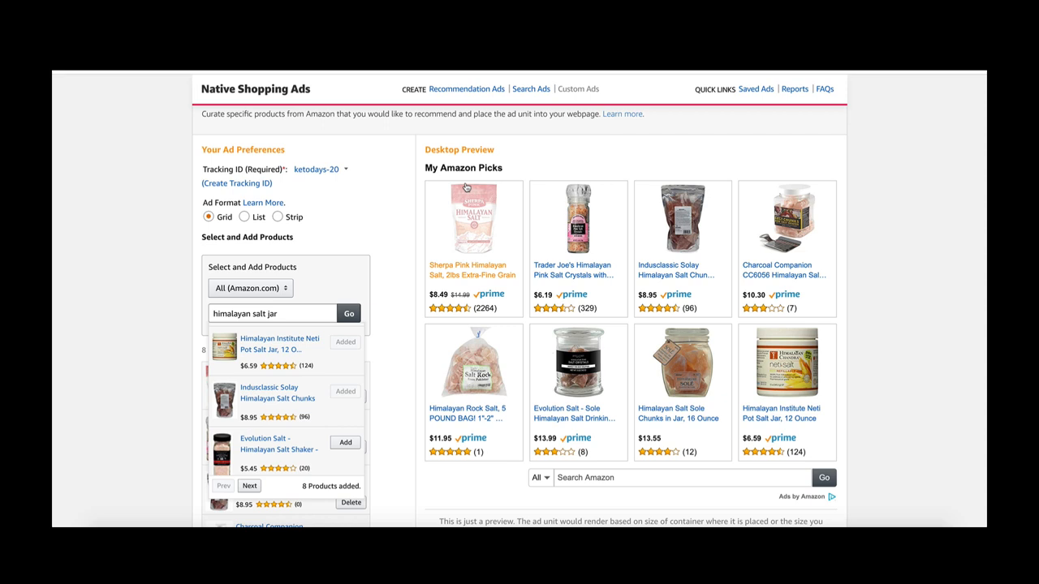
{"action": "mouse_move", "coordinate": [708, 154]}
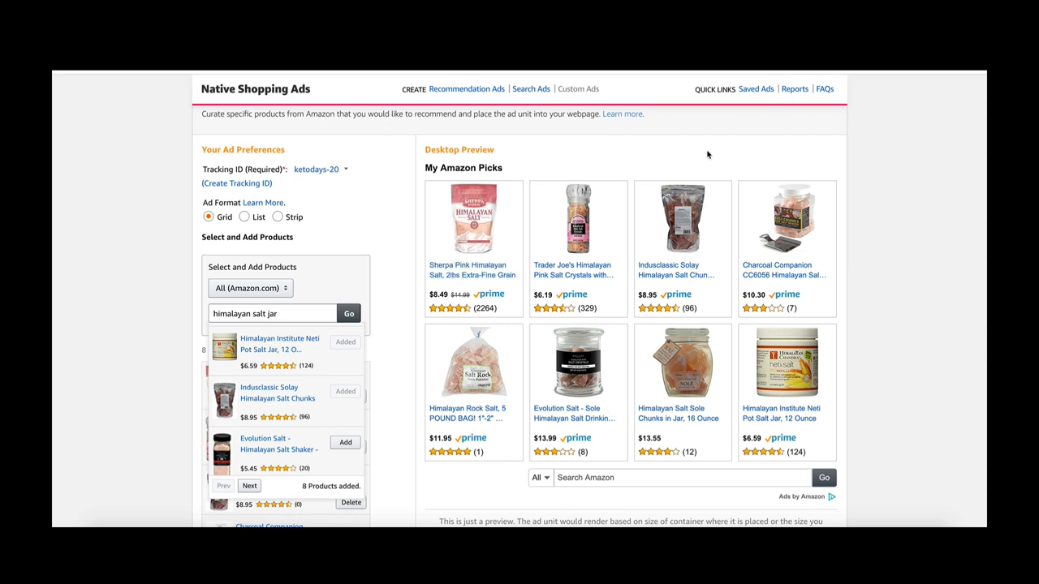
{"action": "mouse_move", "coordinate": [785, 187]}
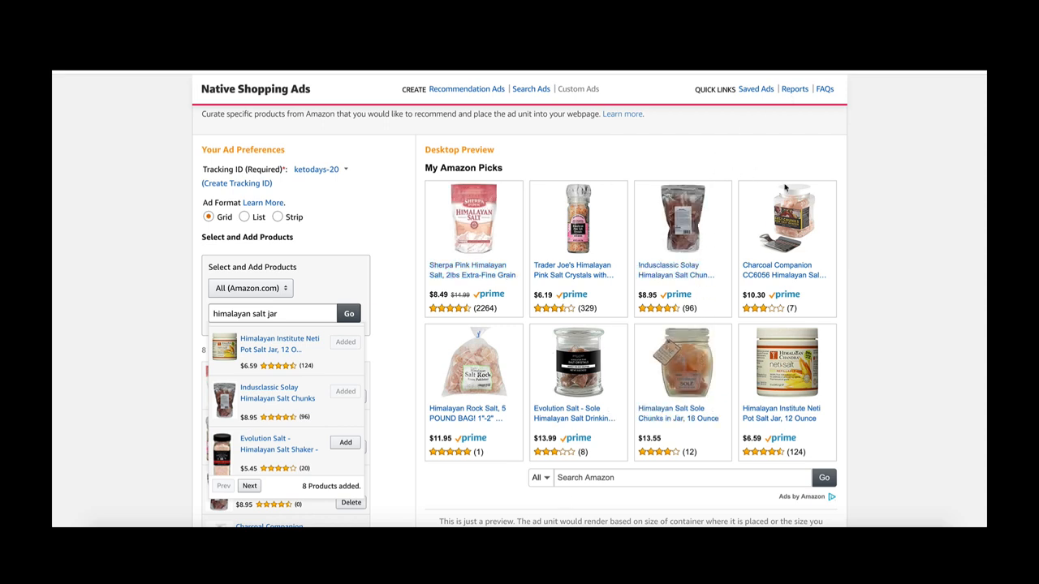
{"action": "mouse_move", "coordinate": [886, 140]}
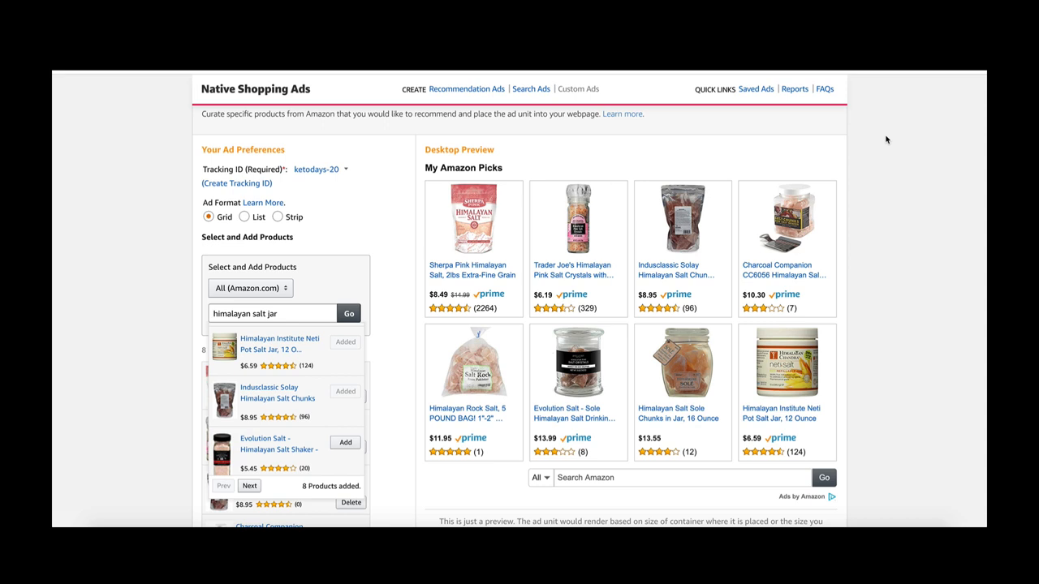
{"action": "mouse_move", "coordinate": [592, 147]}
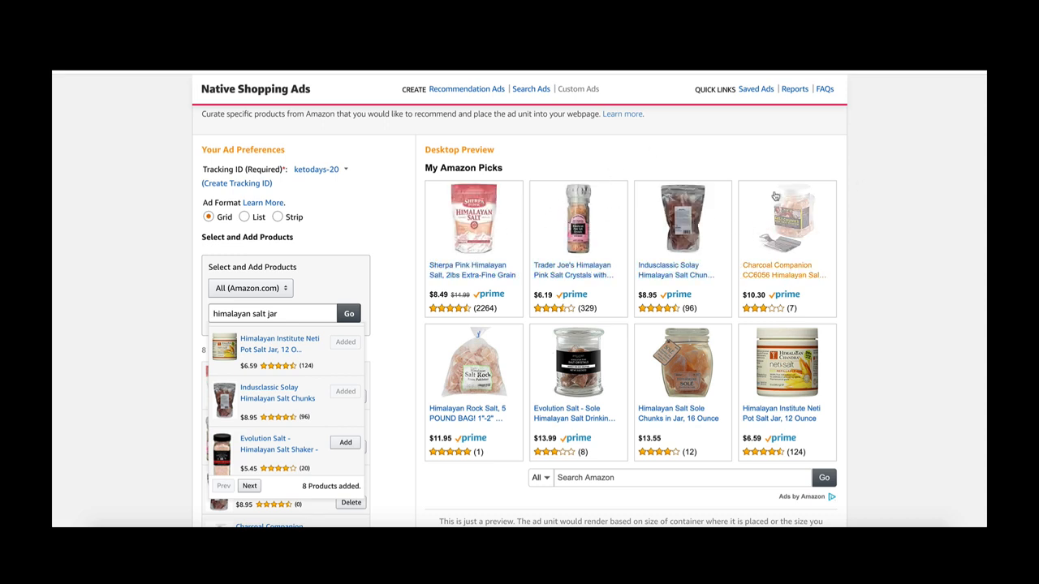
{"action": "mouse_move", "coordinate": [592, 152]}
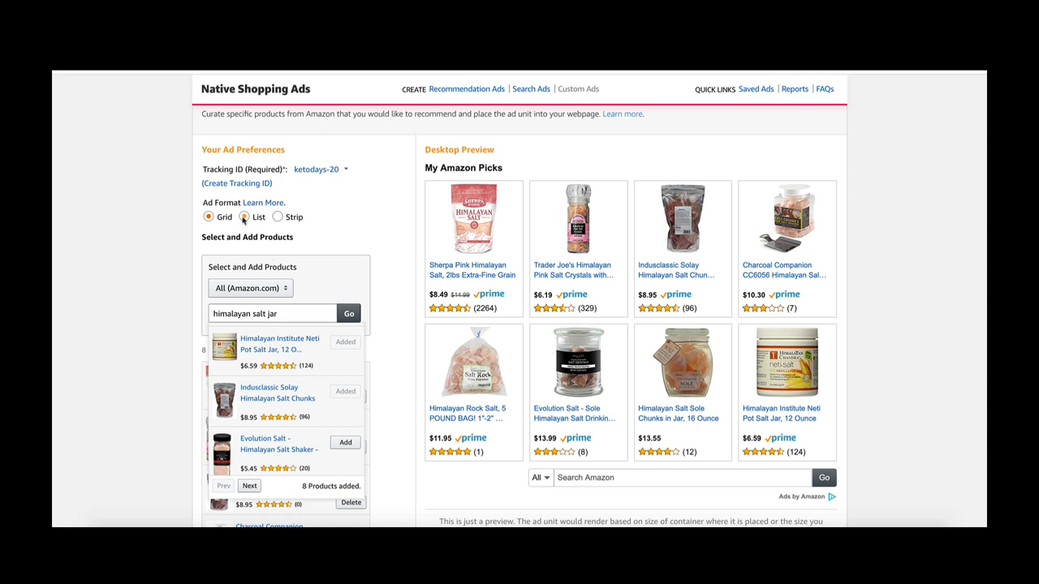
Step: Switch the ad to List format, rerun the salt jar search and add Indusclassic salt chunks
{"action": "left_click", "coordinate": [244, 217]}
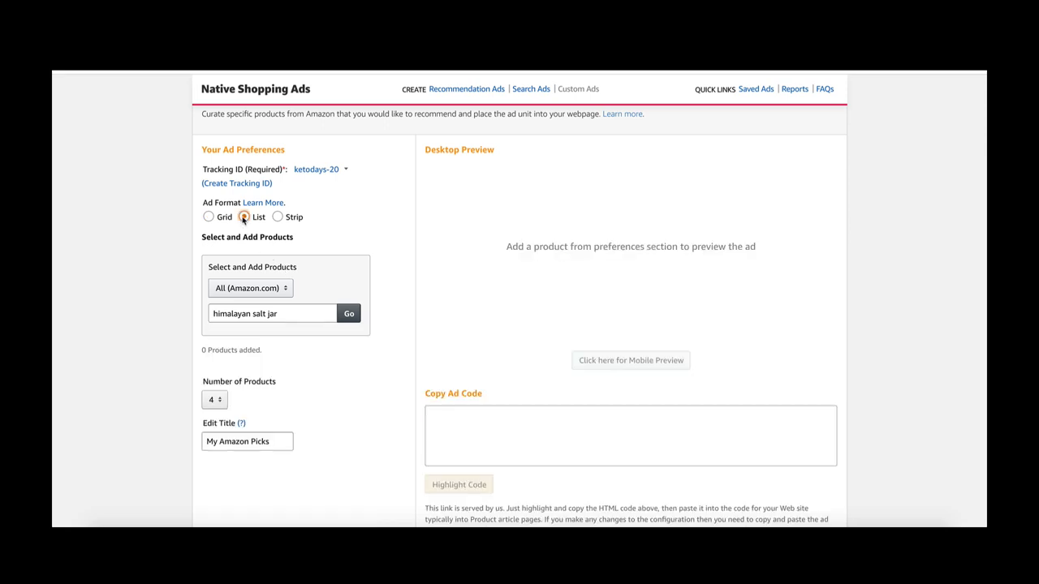
{"action": "left_click", "coordinate": [252, 217]}
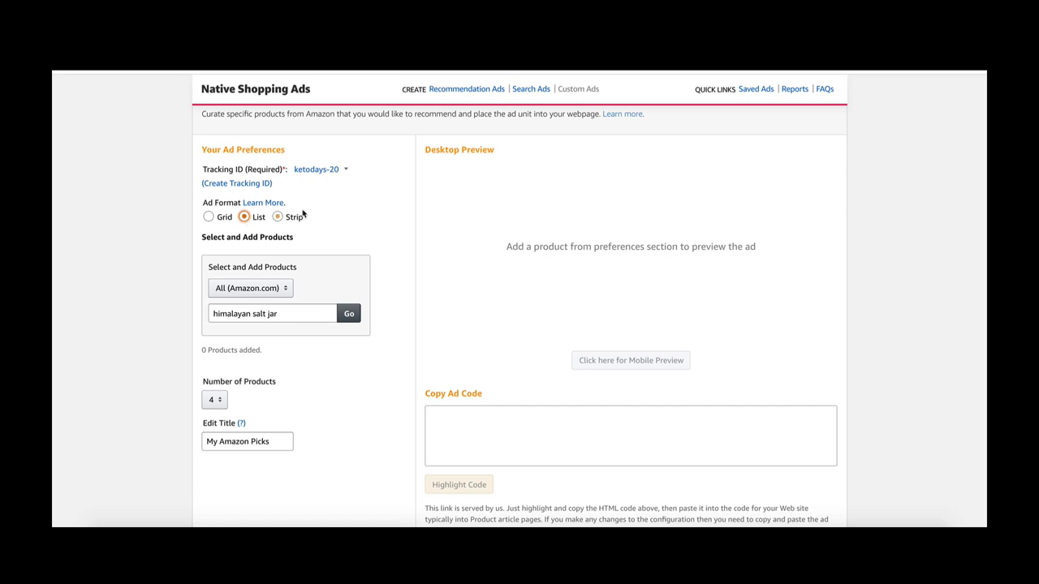
{"action": "scroll", "scroll_direction": "down", "scroll_amount": 3}
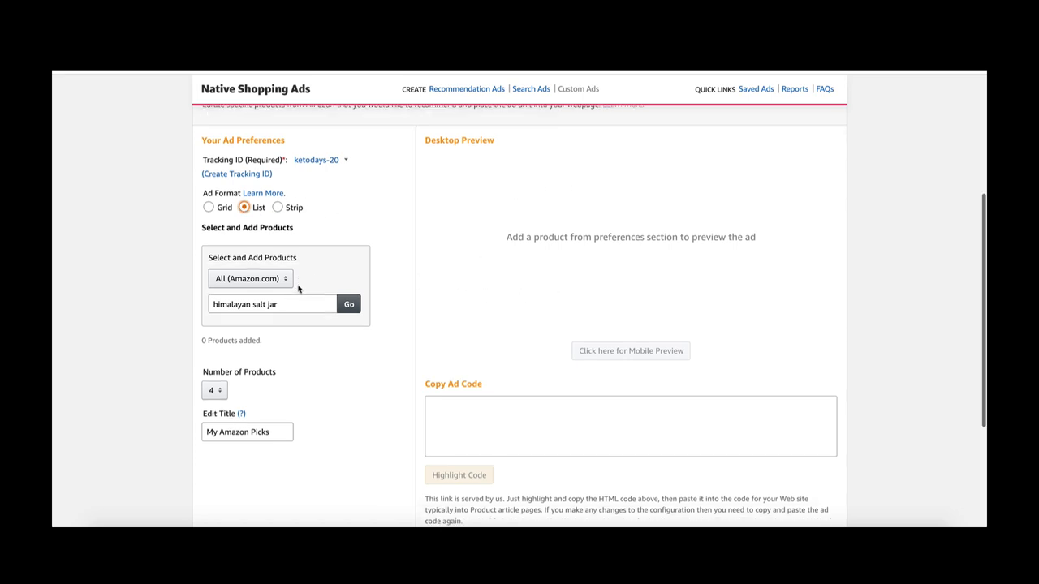
{"action": "left_click", "coordinate": [208, 180]}
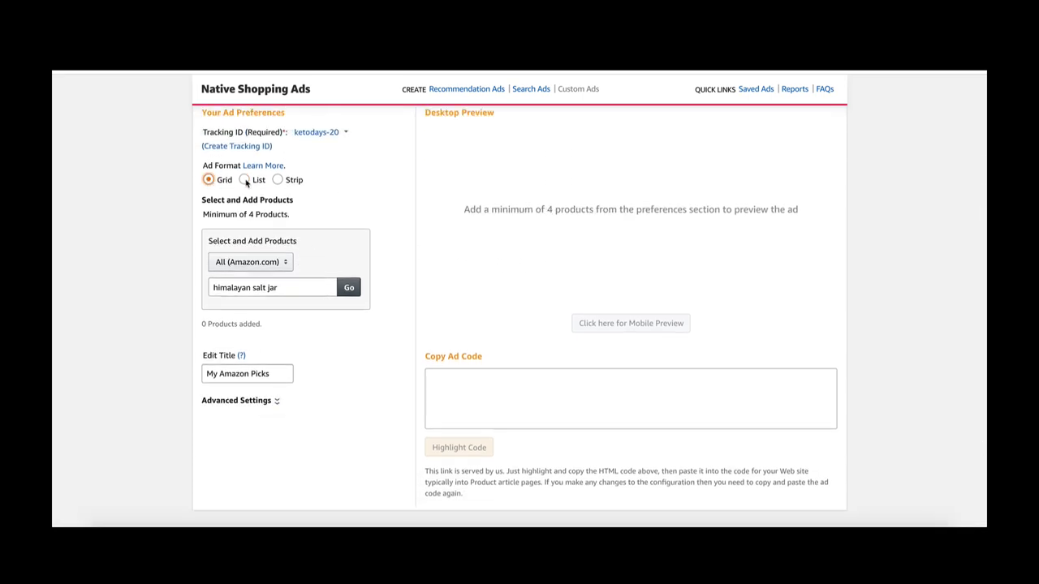
{"action": "left_click", "coordinate": [244, 179]}
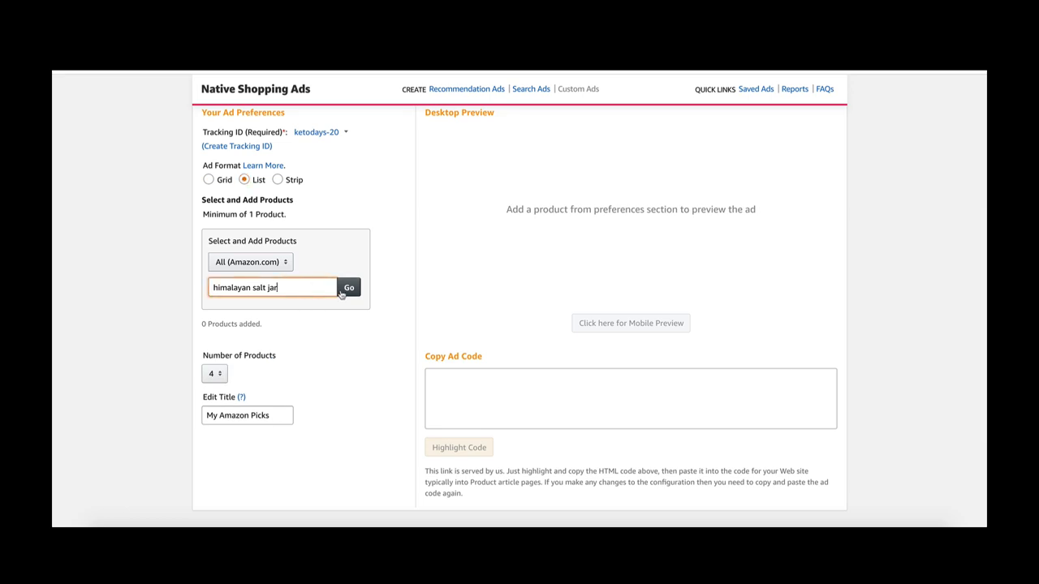
{"action": "left_click", "coordinate": [348, 287]}
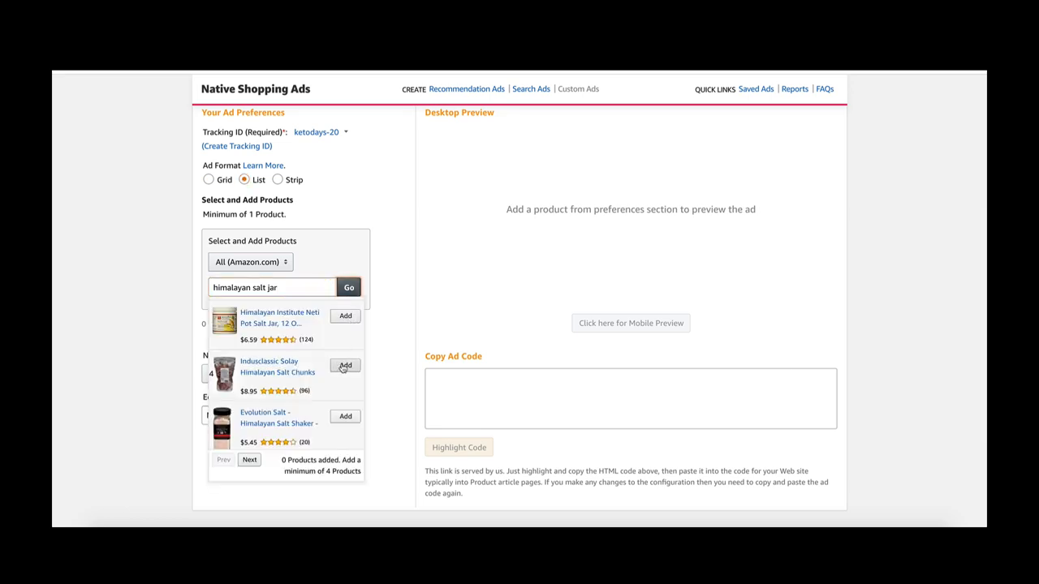
{"action": "left_click", "coordinate": [345, 316]}
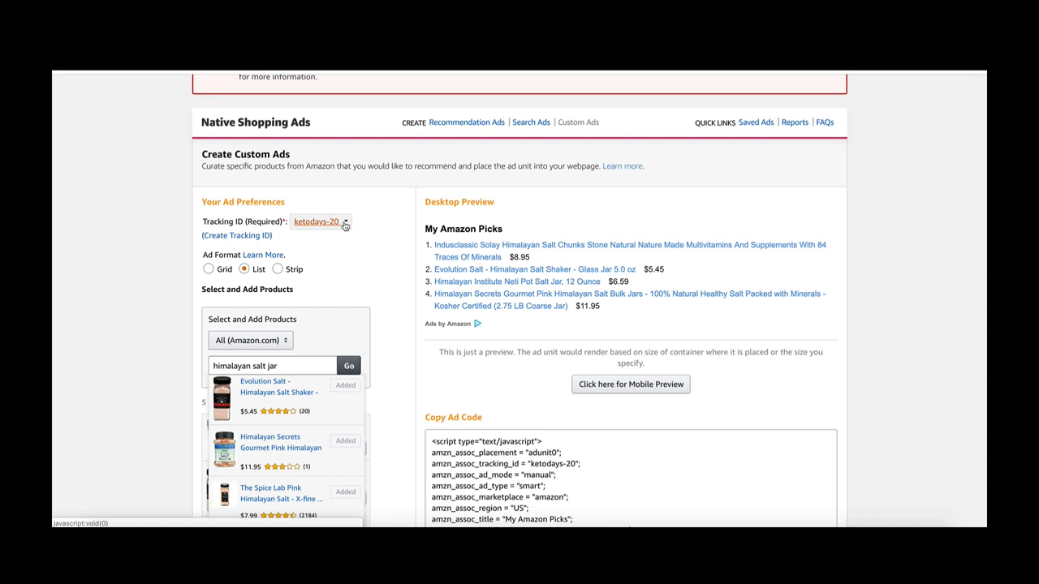
Step: Switch to Strip format, add the Neti Pot salt jar plus another product, and preview on mobile
{"action": "left_click", "coordinate": [277, 268]}
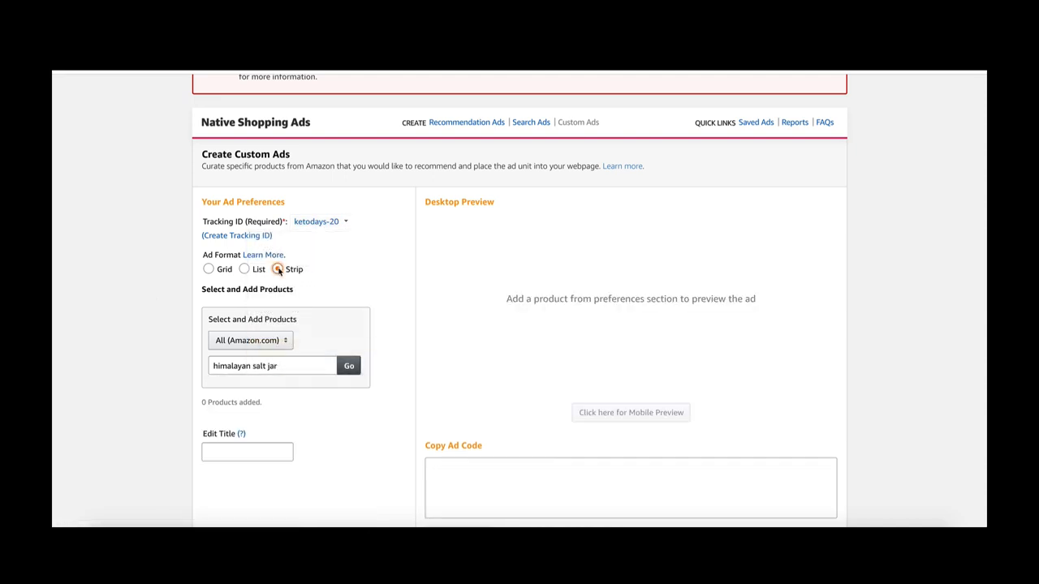
{"action": "left_click", "coordinate": [348, 365]}
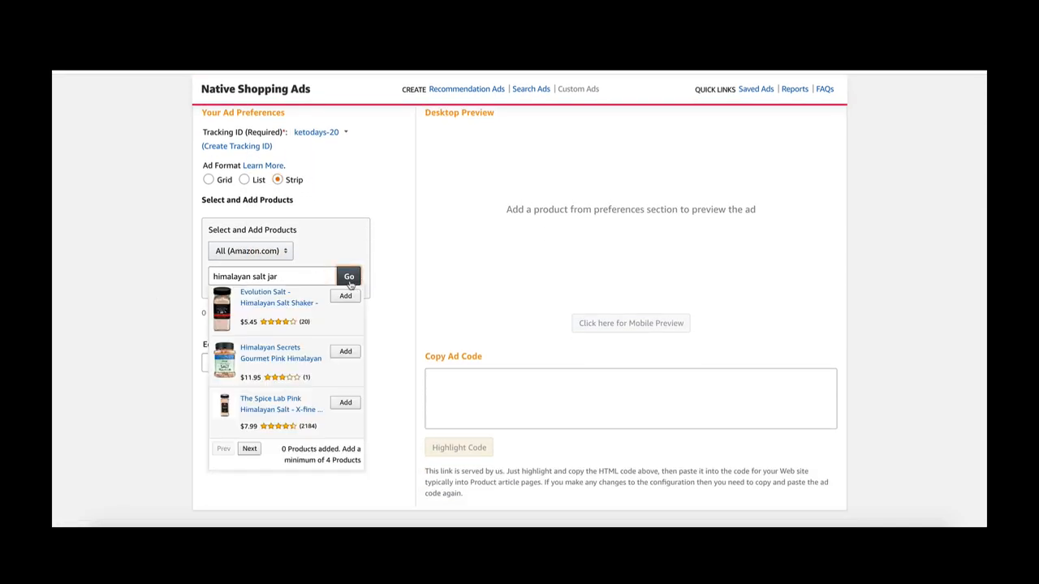
{"action": "left_click", "coordinate": [345, 327]}
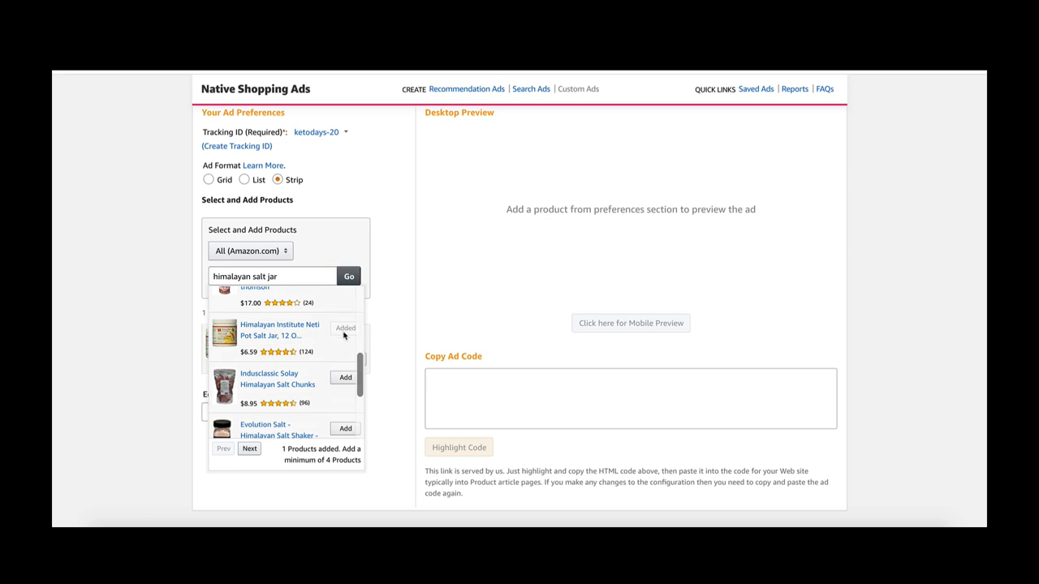
{"action": "left_click", "coordinate": [344, 377]}
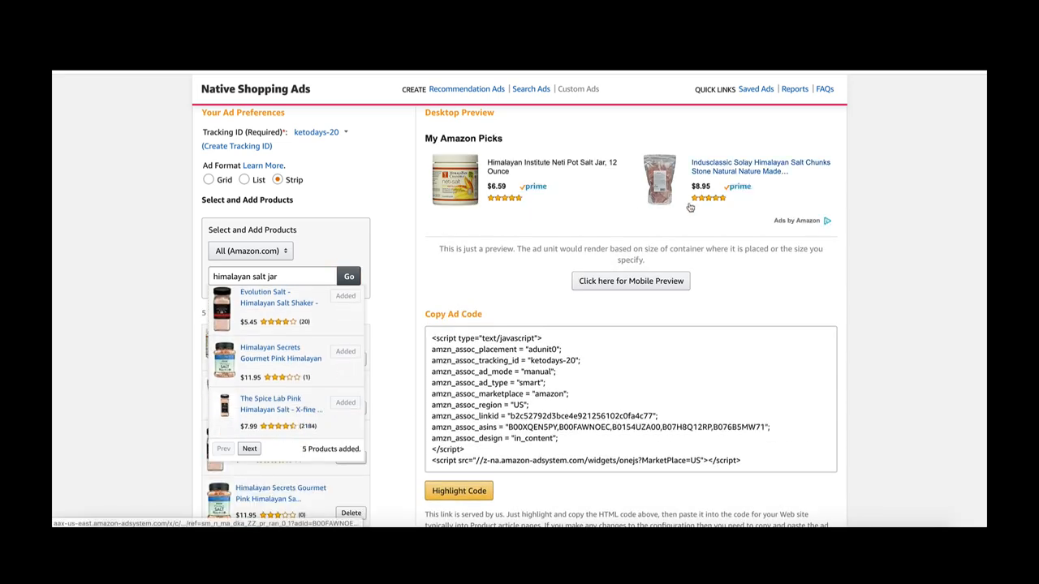
{"action": "left_click", "coordinate": [630, 281]}
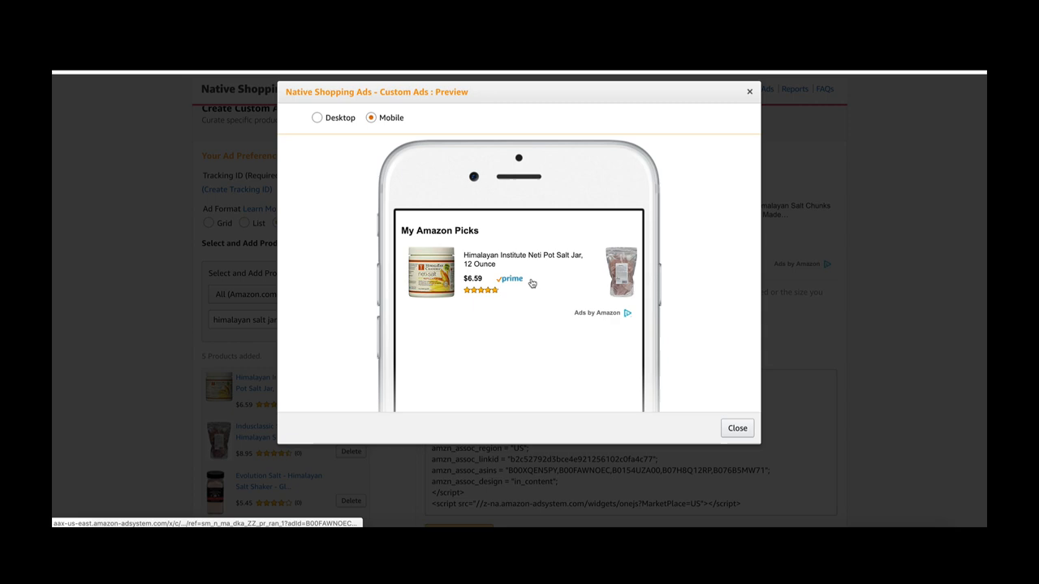
{"action": "mouse_move", "coordinate": [673, 215]}
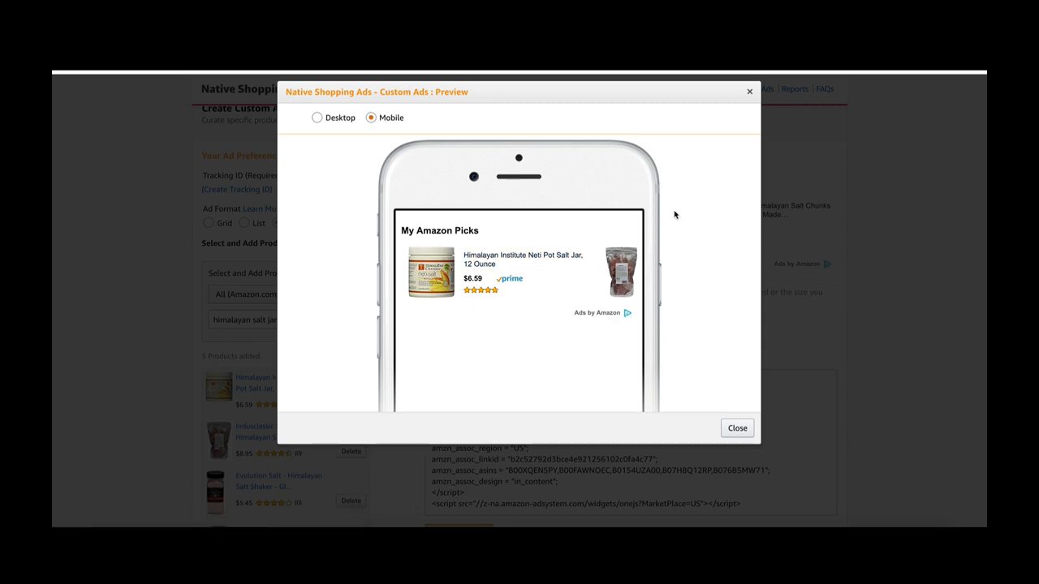
{"action": "left_click", "coordinate": [735, 428]}
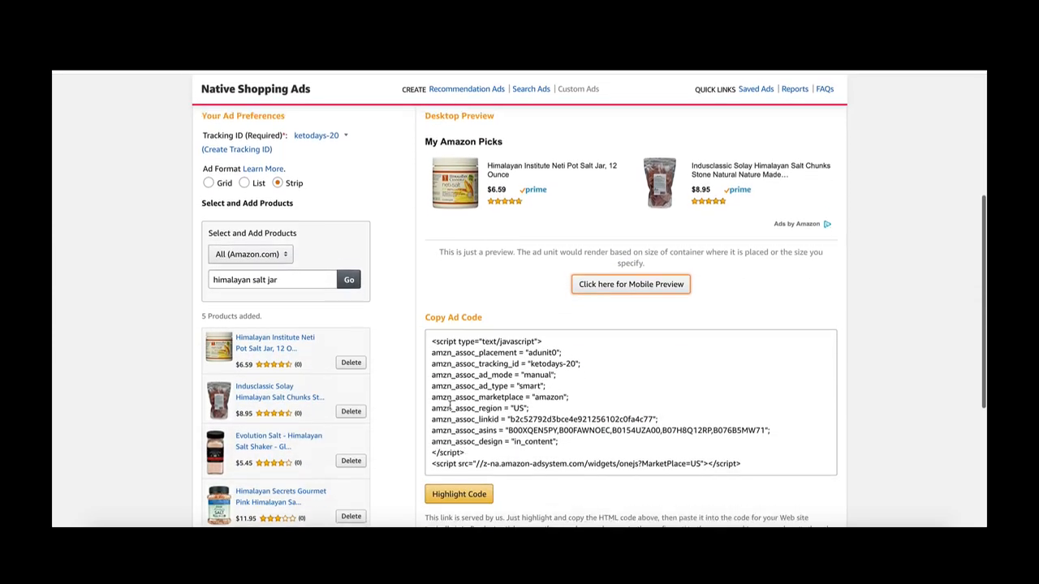
{"action": "scroll", "scroll_direction": "down", "scroll_amount": 3}
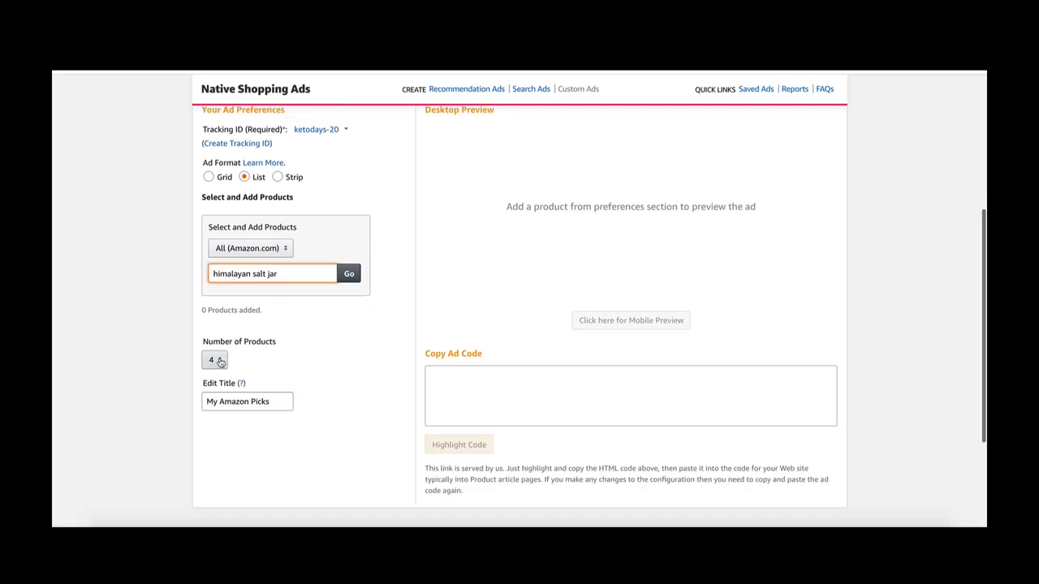
Step: Rerun the search and add a first salt product, the Evolution Salt Sole jar and the Spice Lab jar
{"action": "scroll", "scroll_direction": "down", "scroll_amount": 3}
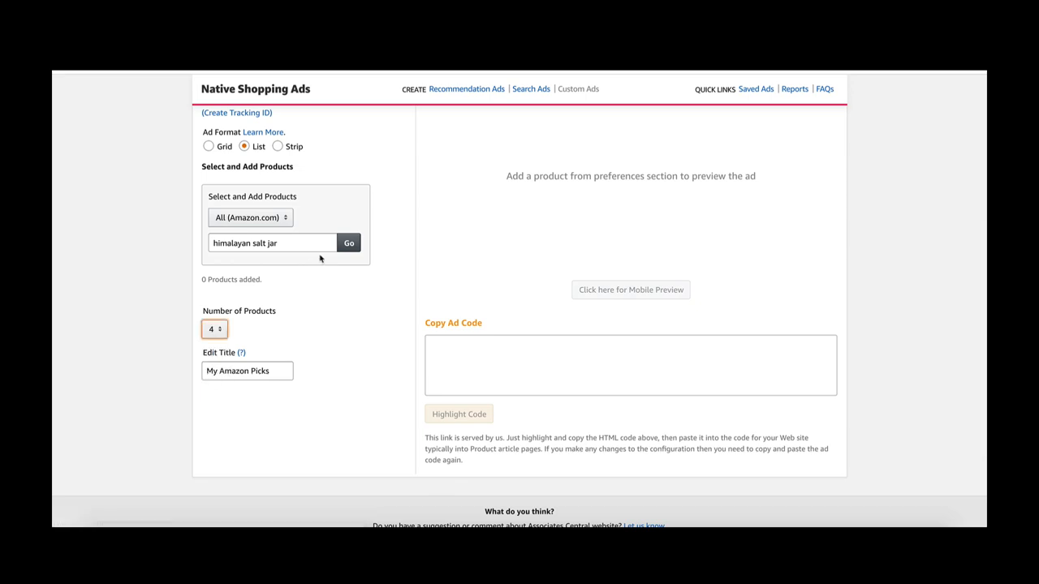
{"action": "left_click", "coordinate": [348, 242]}
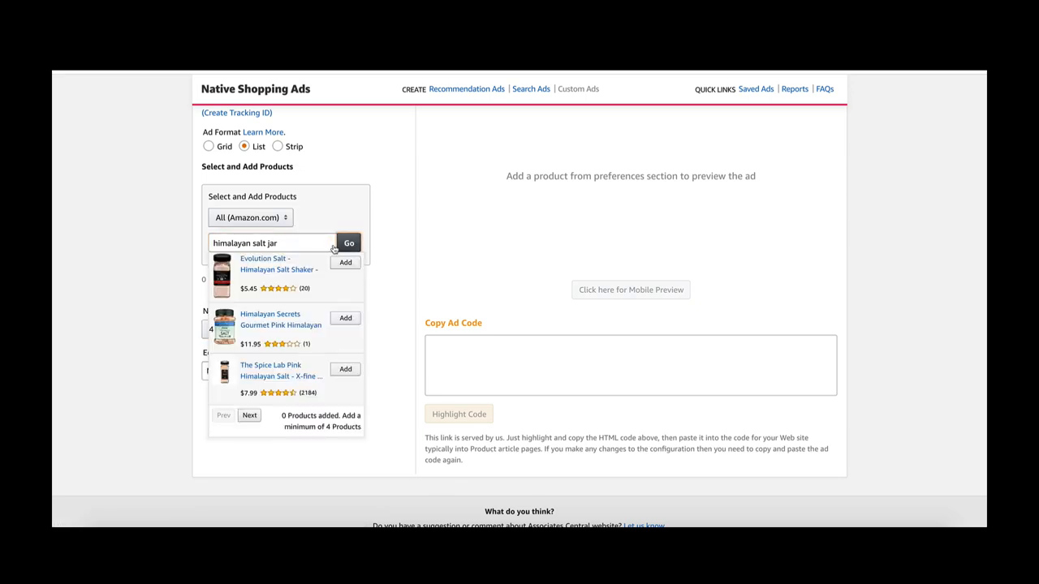
{"action": "left_click", "coordinate": [346, 262]}
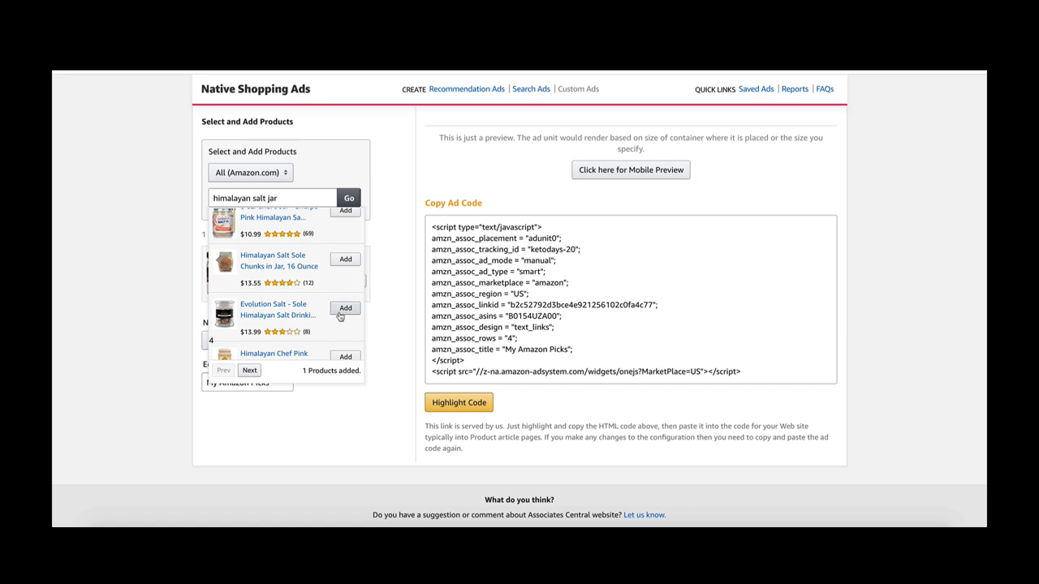
{"action": "left_click", "coordinate": [346, 308]}
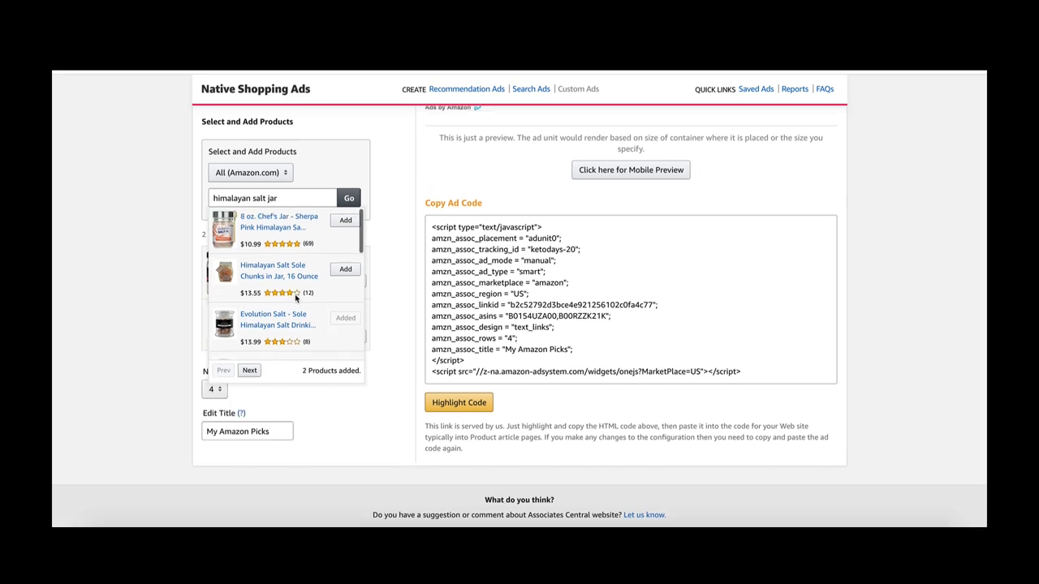
{"action": "scroll", "scroll_direction": "down", "scroll_amount": 3}
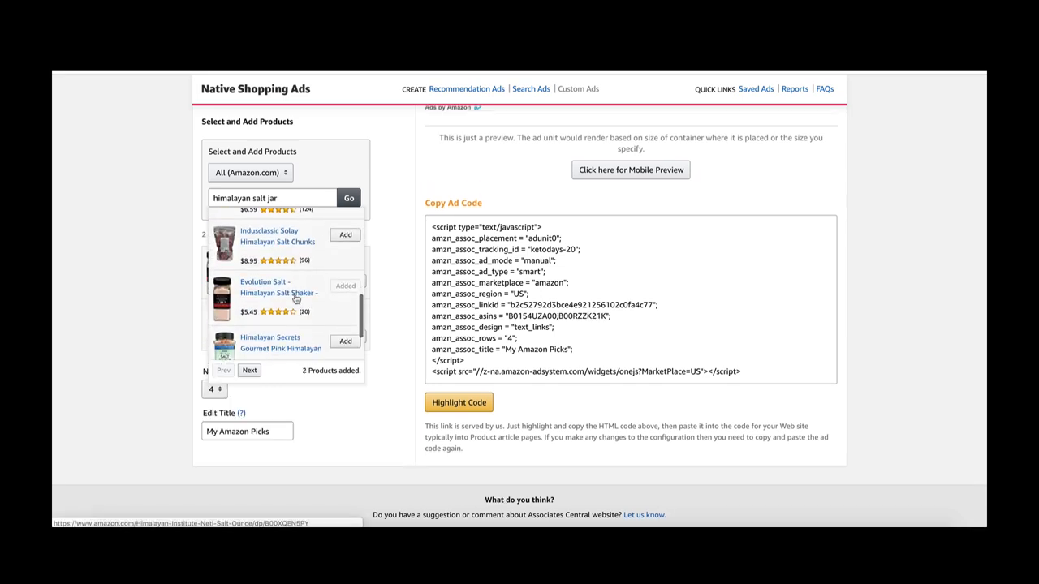
{"action": "scroll", "scroll_direction": "down", "scroll_amount": 3}
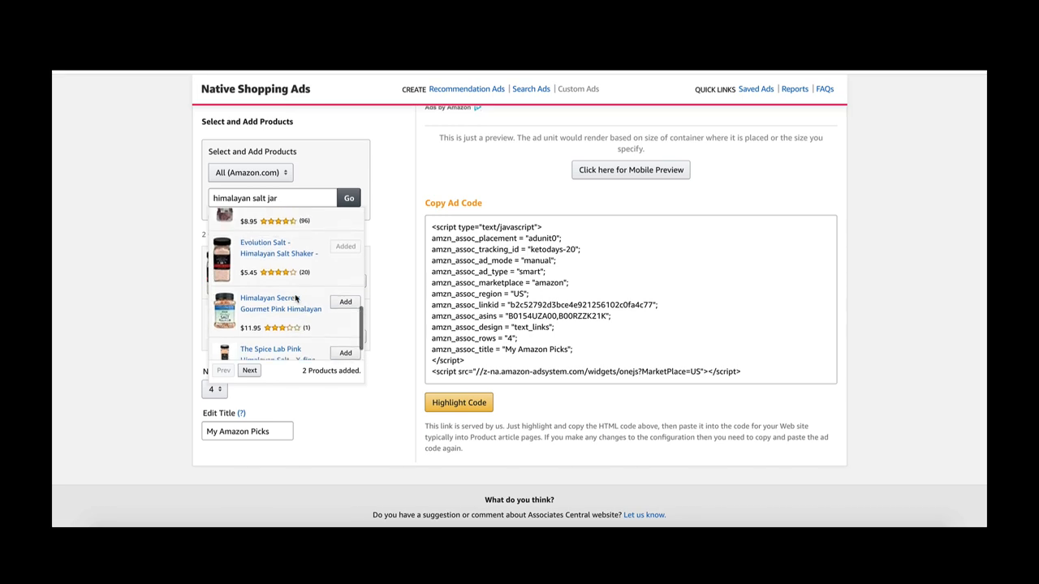
{"action": "scroll", "scroll_direction": "down", "scroll_amount": 3}
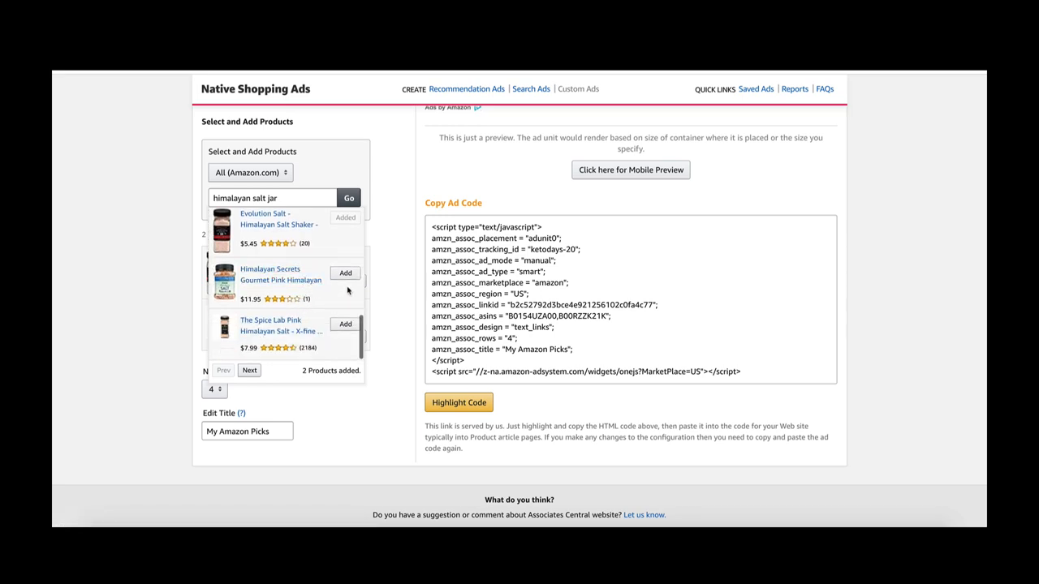
{"action": "left_click", "coordinate": [346, 273]}
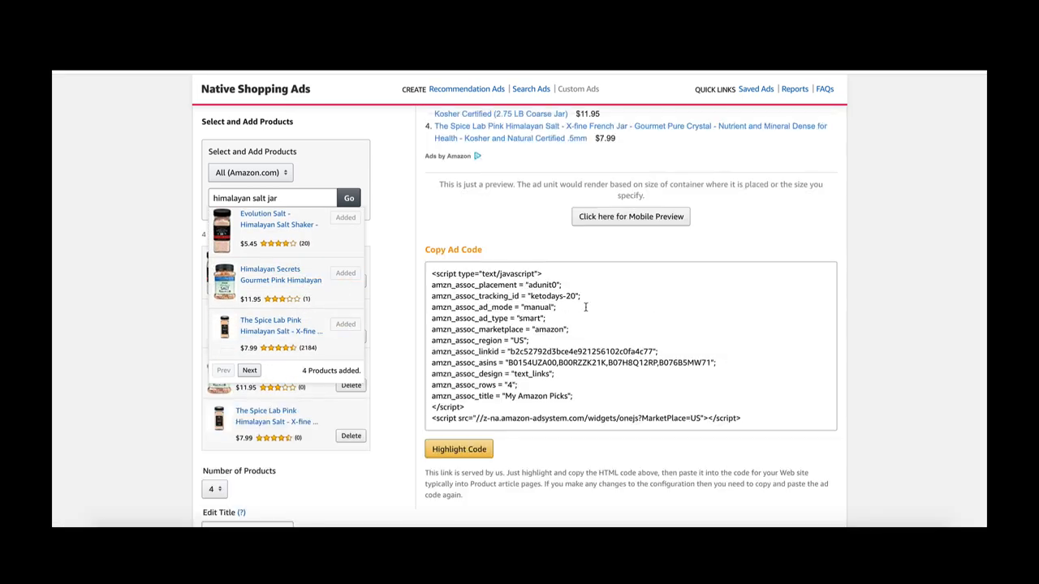
{"action": "scroll", "scroll_direction": "down", "scroll_amount": 3}
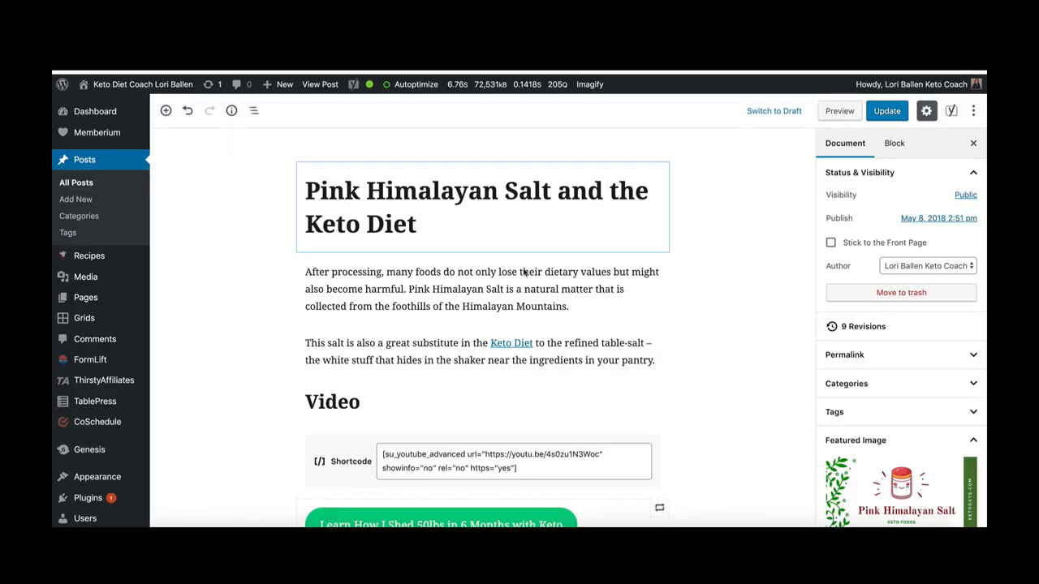
Step: Scroll the salt post past its existing Amazon ad code to the 'However' paragraph
{"action": "scroll", "scroll_direction": "down", "scroll_amount": 3}
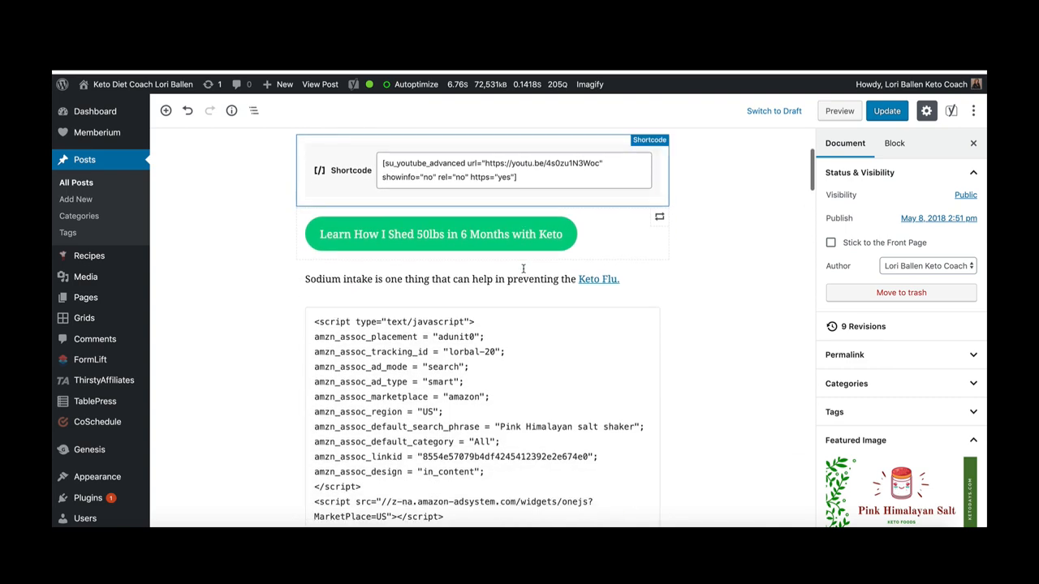
{"action": "scroll", "scroll_direction": "down", "scroll_amount": 3}
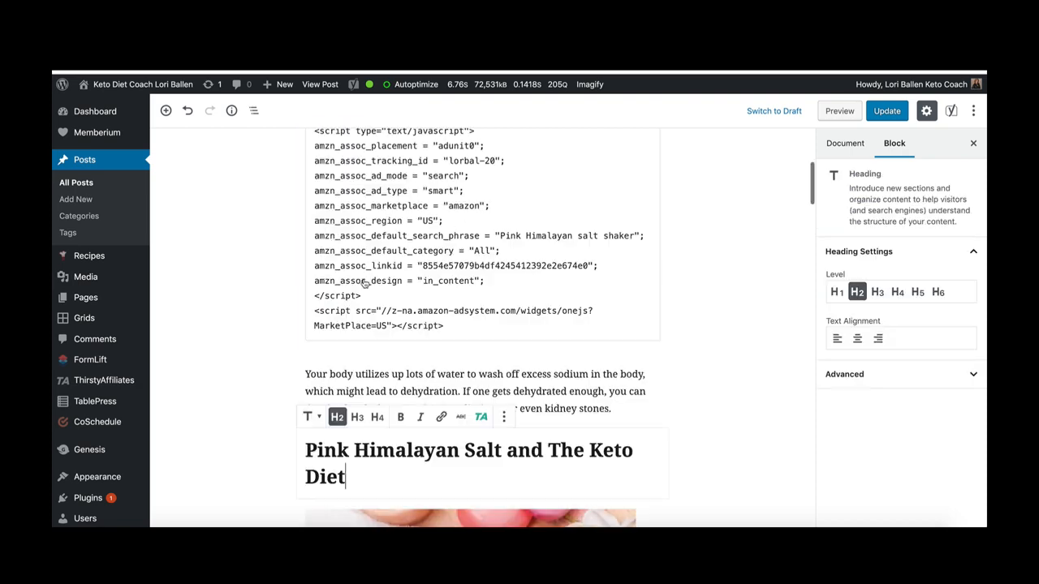
{"action": "scroll", "scroll_direction": "down", "scroll_amount": 3}
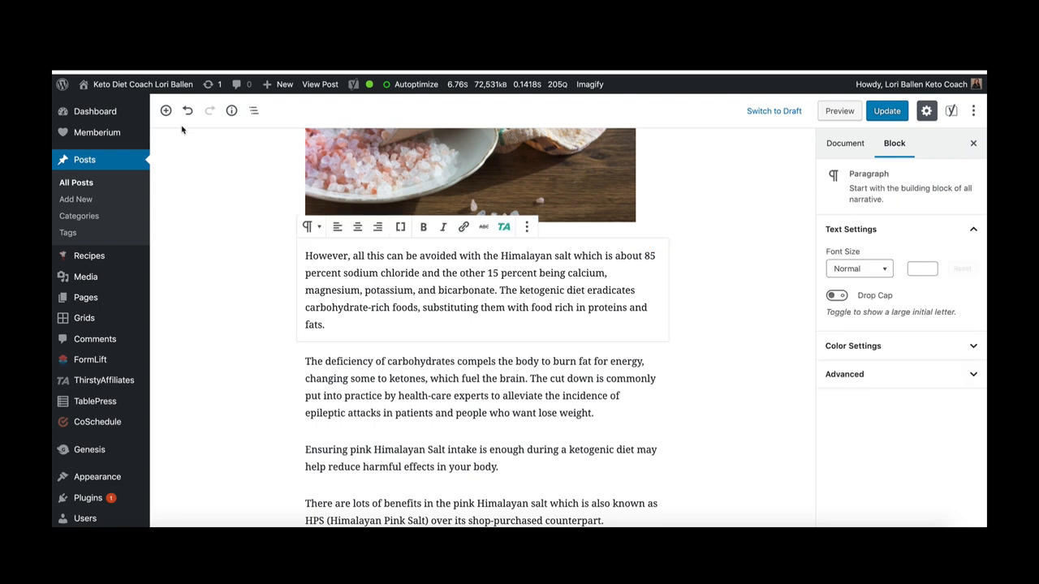
Step: Add a Custom HTML block below 'However' and replace its leftover link with the copied ad code
{"action": "left_click", "coordinate": [166, 110]}
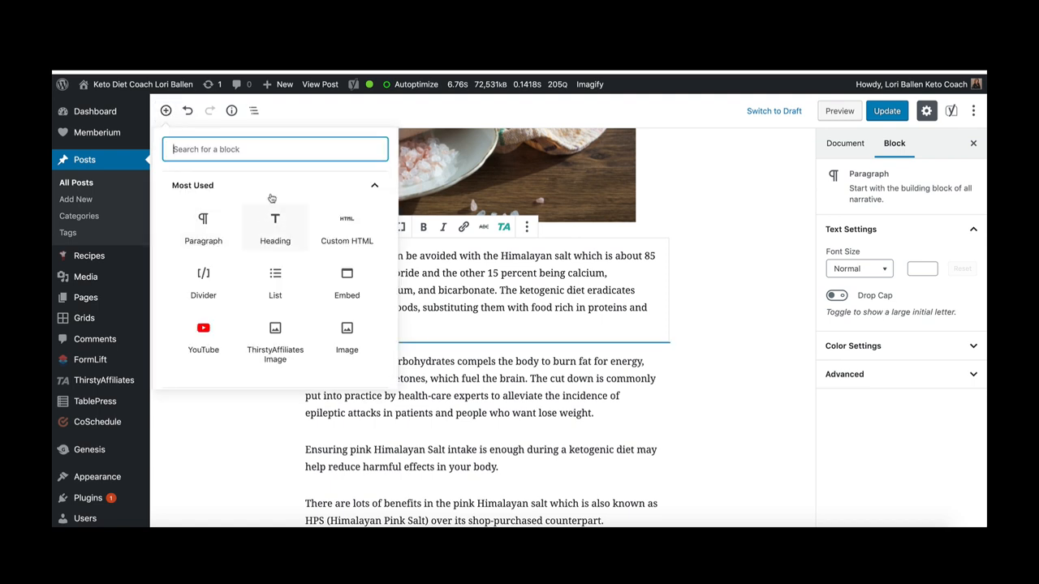
{"action": "left_click", "coordinate": [346, 227]}
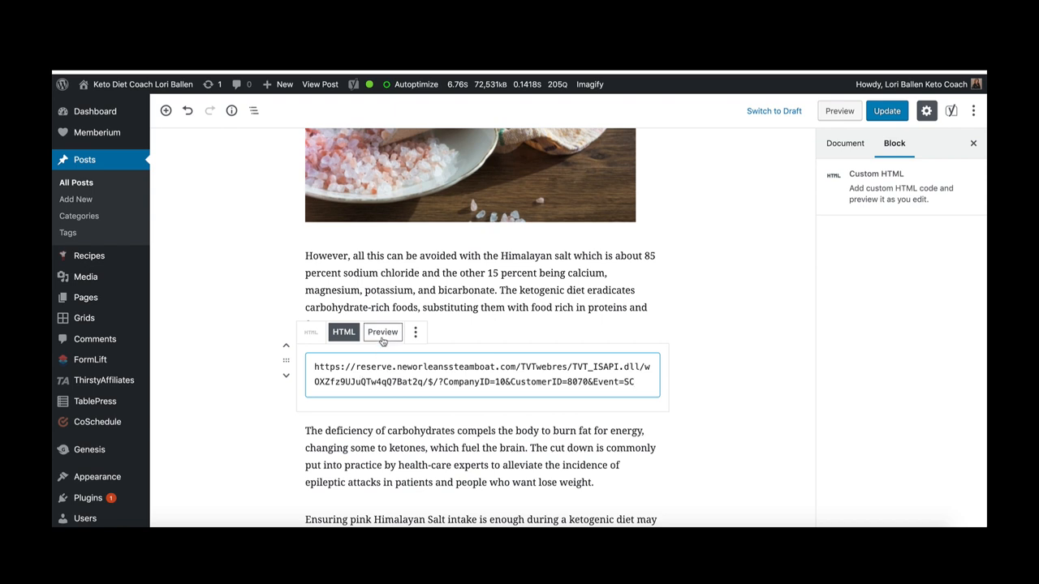
{"action": "left_click", "coordinate": [383, 332]}
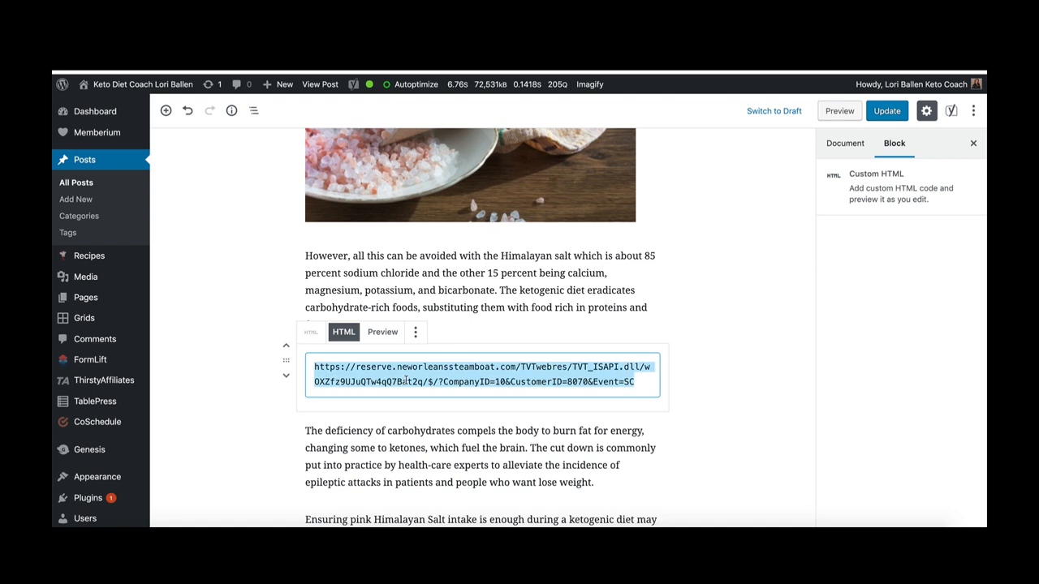
{"action": "left_click", "coordinate": [568, 168]}
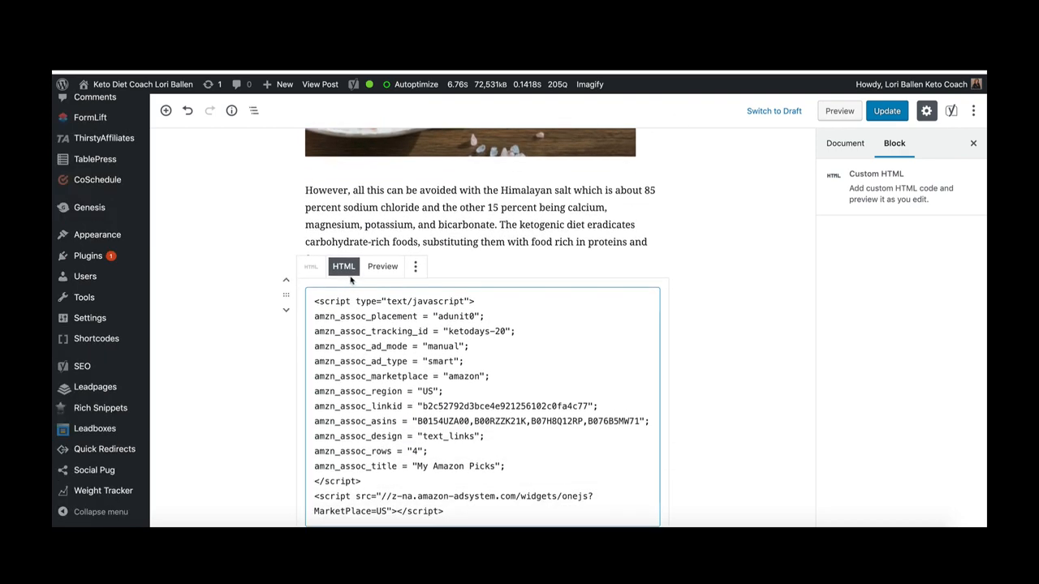
Step: Preview the new Custom HTML block and scroll through the four-product My Amazon Picks list
{"action": "left_click", "coordinate": [382, 266]}
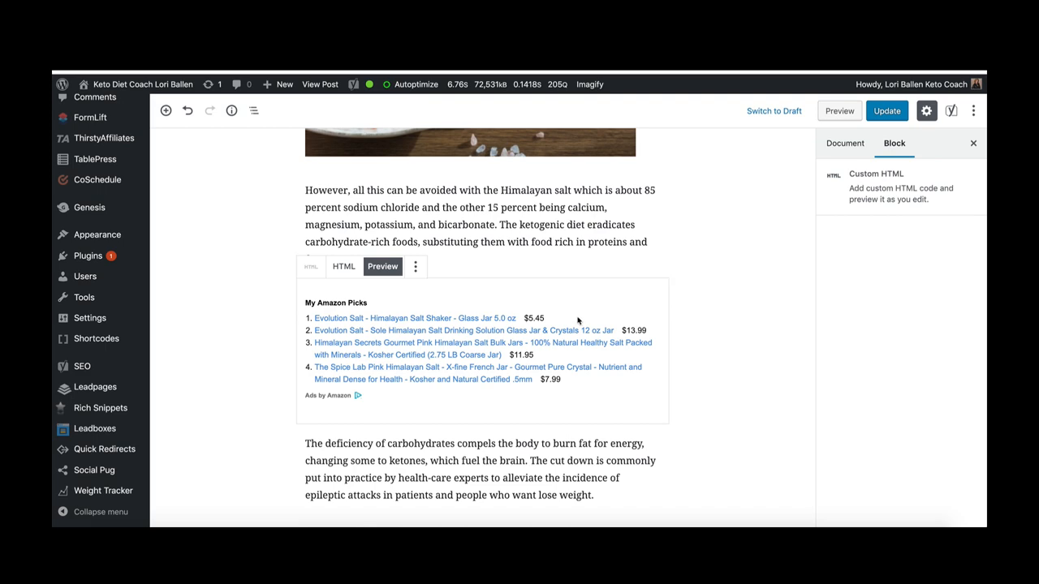
{"action": "left_click", "coordinate": [343, 266]}
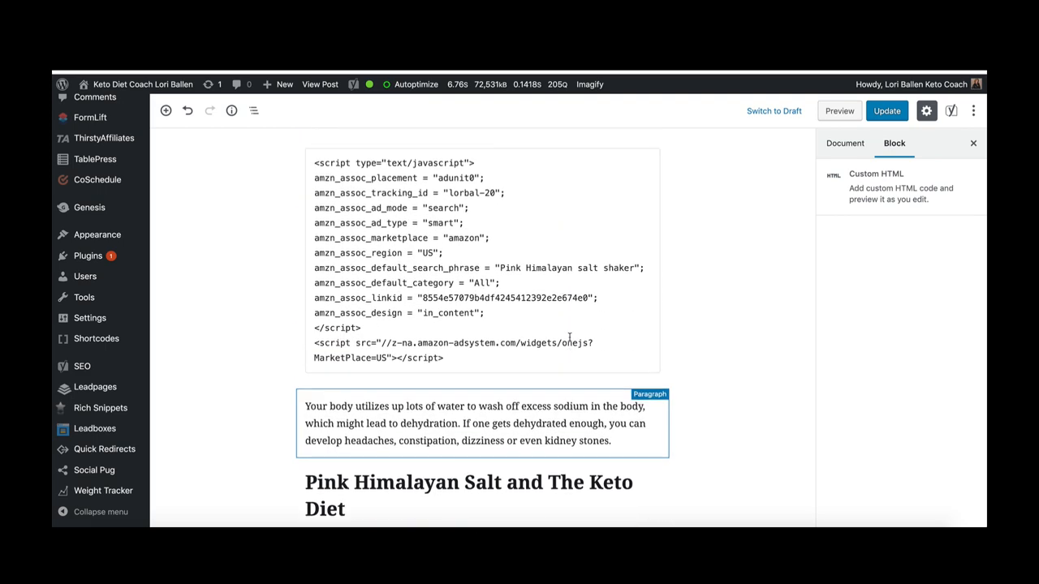
{"action": "scroll", "scroll_direction": "down", "scroll_amount": 3}
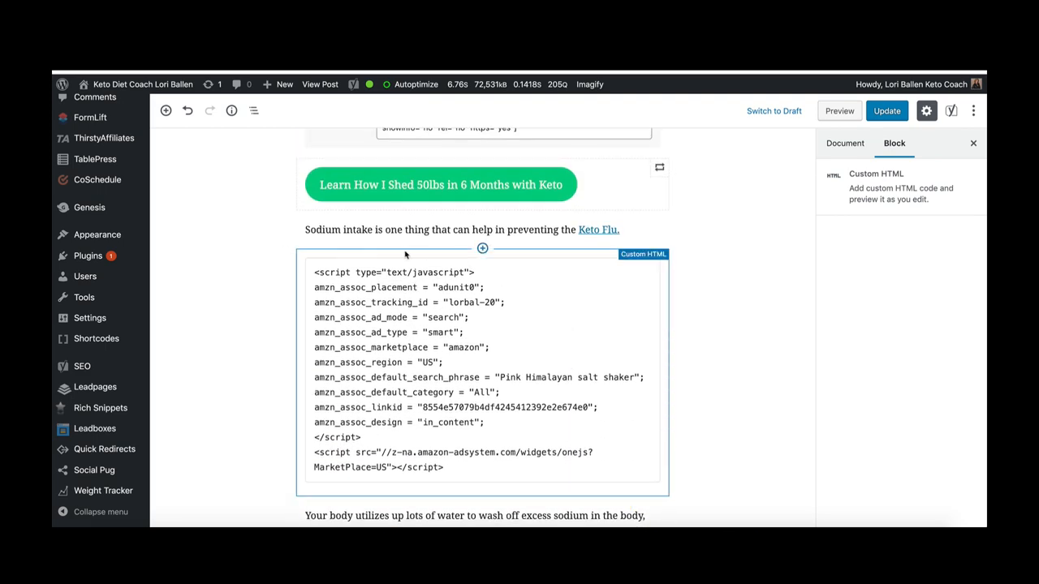
{"action": "left_click", "coordinate": [383, 237]}
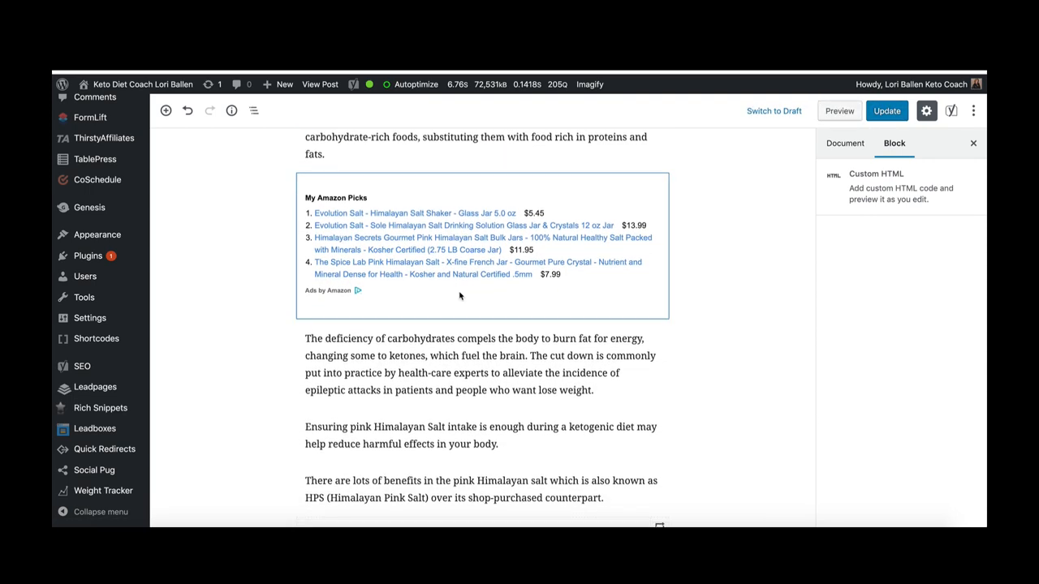
{"action": "scroll", "scroll_direction": "down", "scroll_amount": 3}
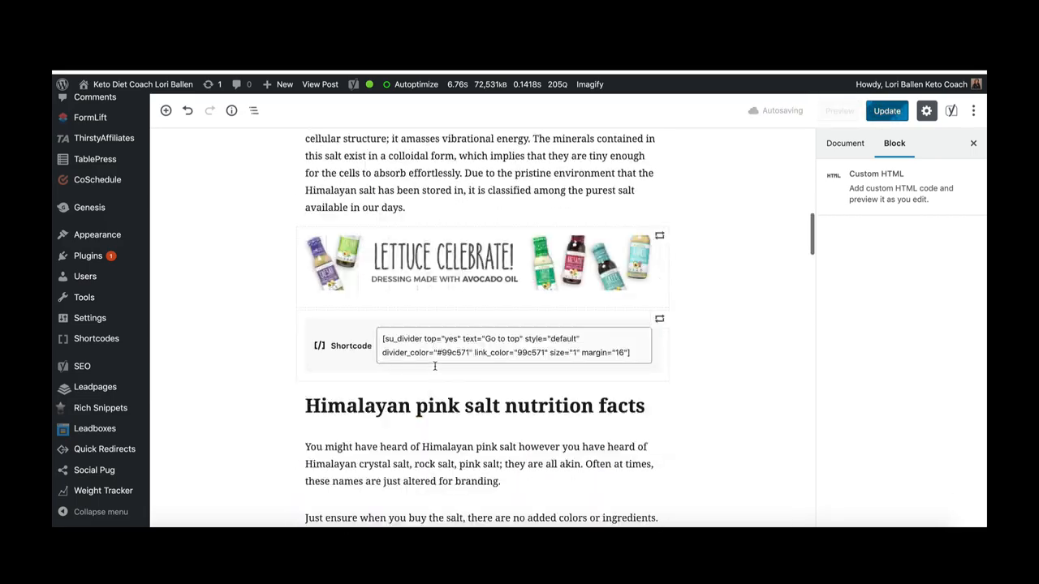
{"action": "scroll", "scroll_direction": "down", "scroll_amount": 3}
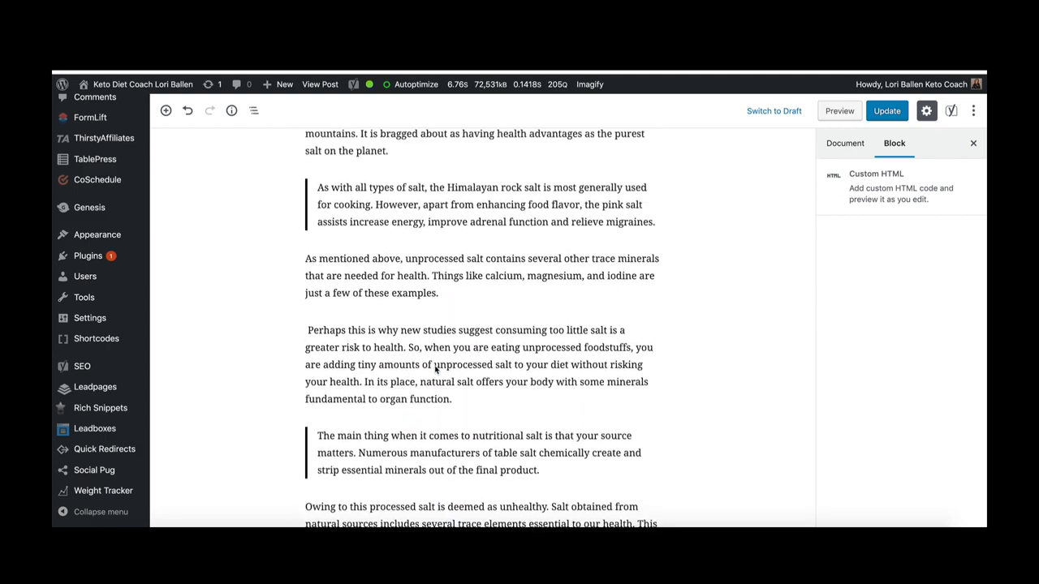
Step: Preview the older ad block below the Keto Flu sentence, showing two salt shakers
{"action": "scroll", "scroll_direction": "down", "scroll_amount": 3}
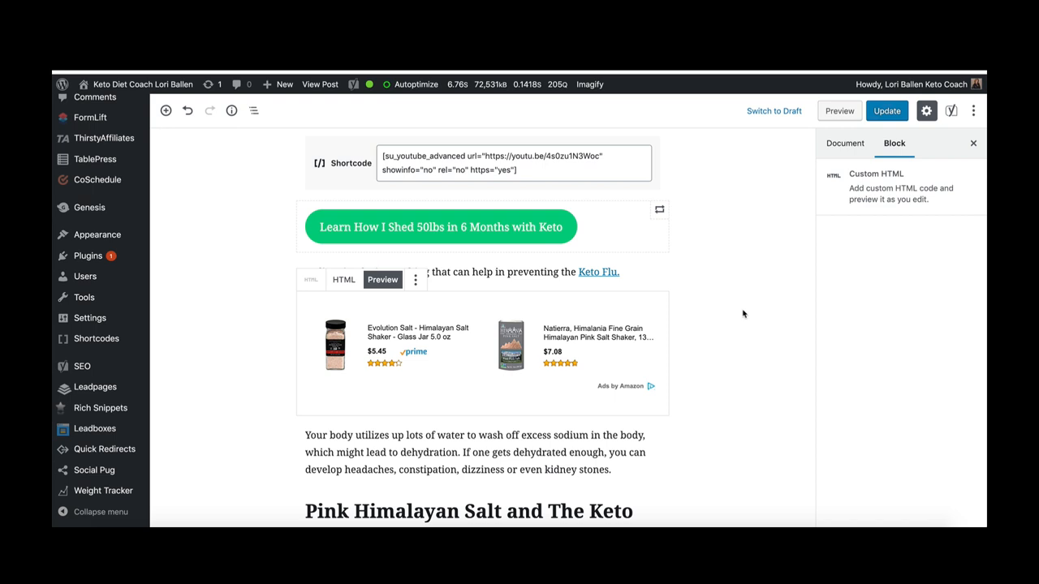
{"action": "left_click", "coordinate": [886, 111]}
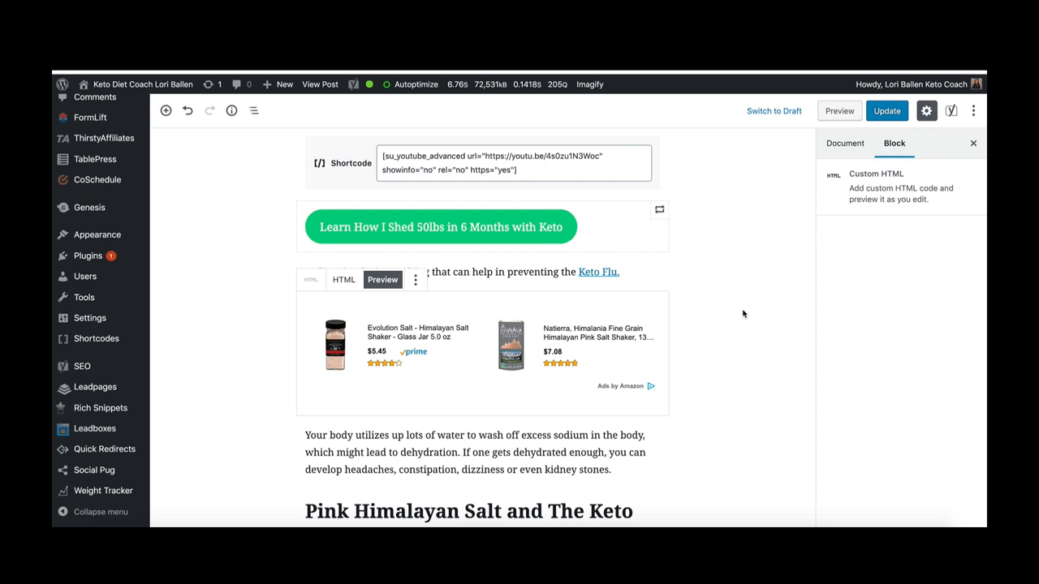
{"action": "mouse_move", "coordinate": [742, 198]}
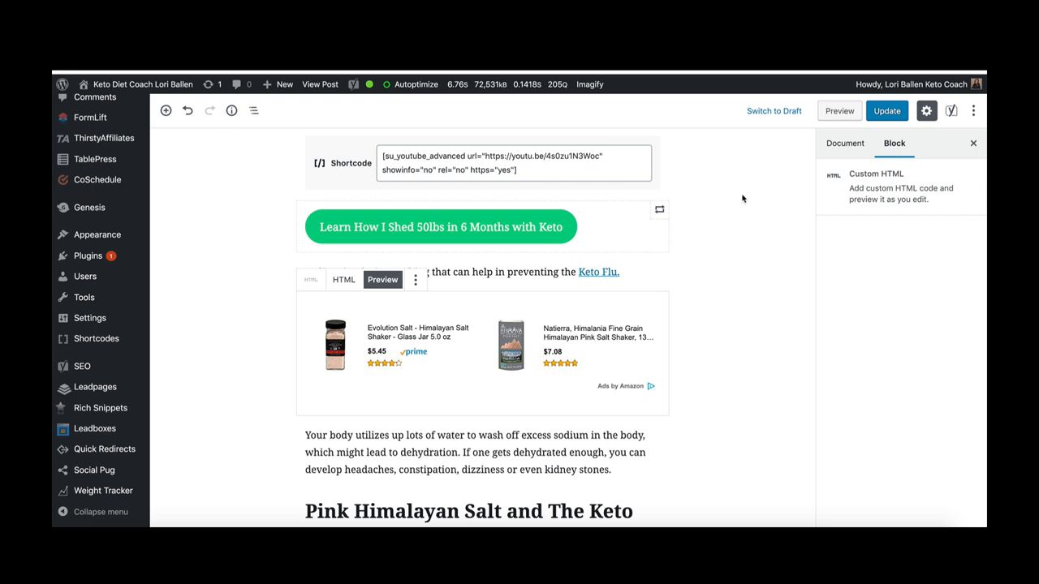
{"action": "left_click", "coordinate": [886, 111]}
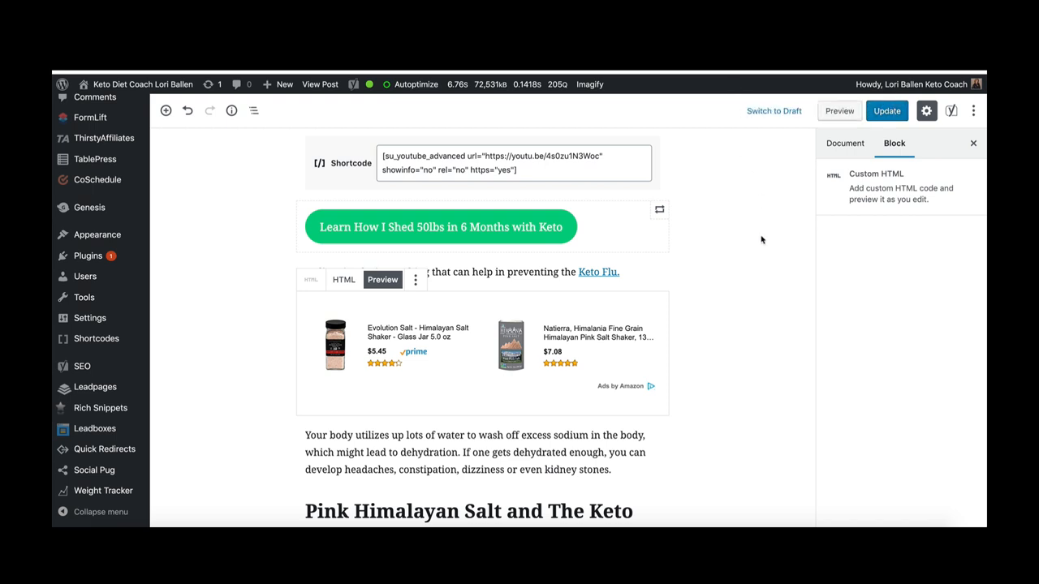
{"action": "mouse_move", "coordinate": [747, 203]}
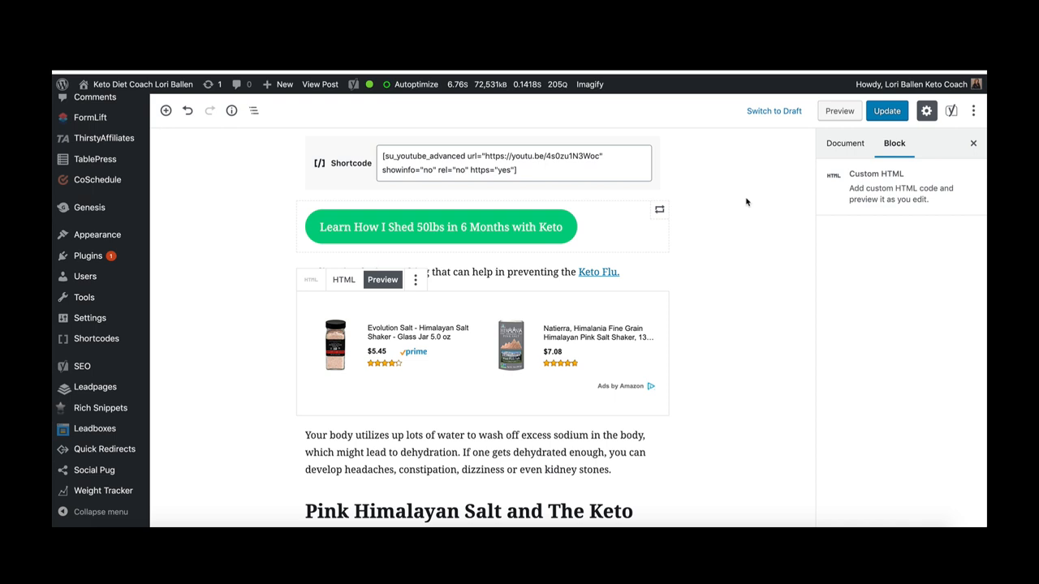
{"action": "mouse_move", "coordinate": [763, 279]}
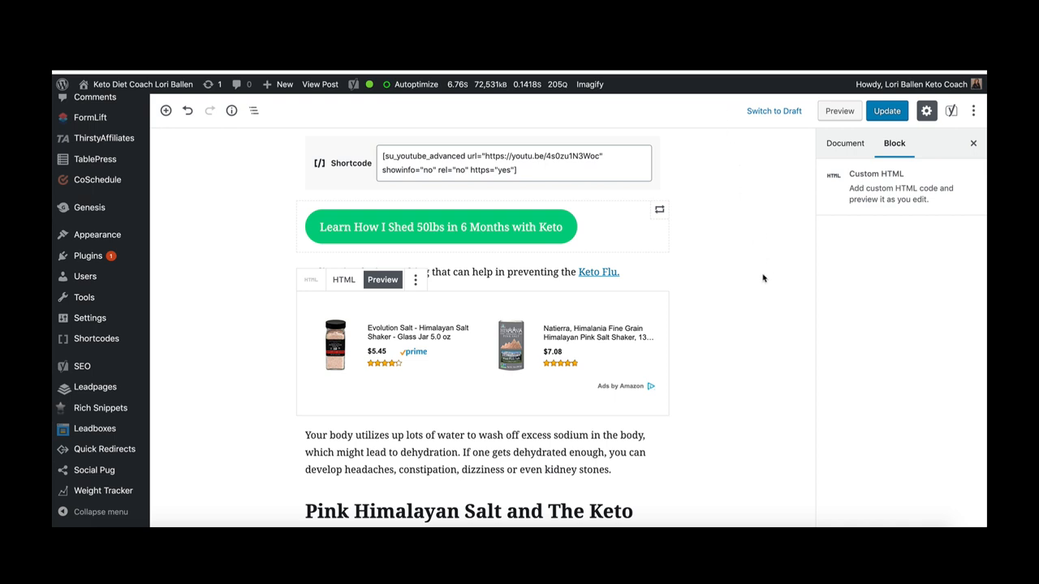